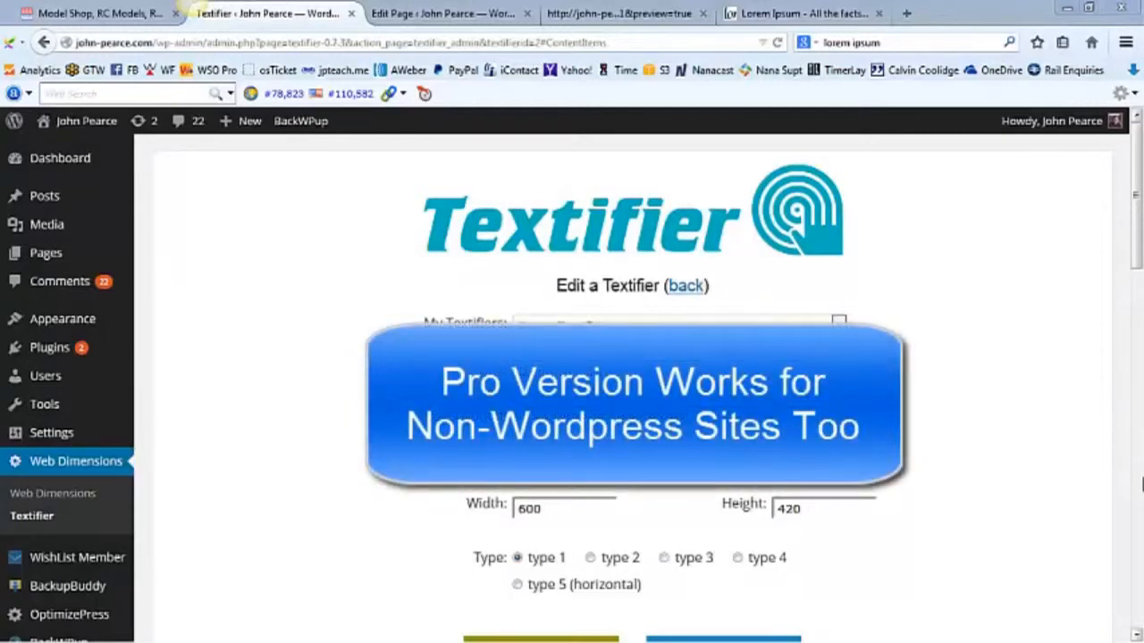
{"action": "mouse_move", "coordinate": [151, 321]}
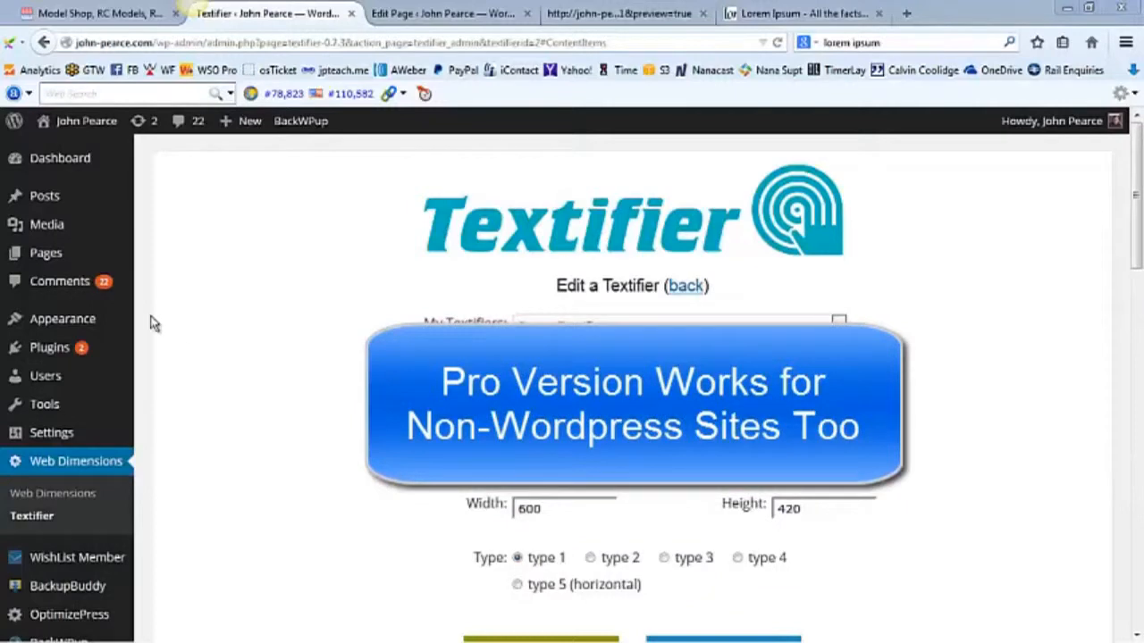
- Browse the other tab briefly, then return to the Textifier editing page
{"action": "left_click", "coordinate": [93, 13]}
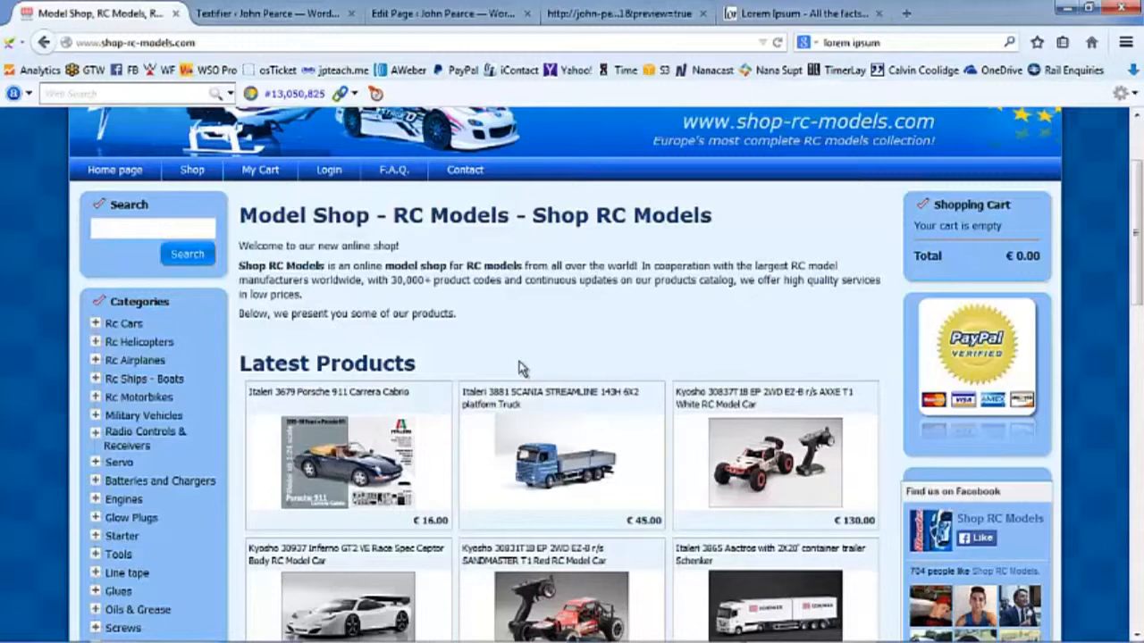
{"action": "mouse_move", "coordinate": [522, 353]}
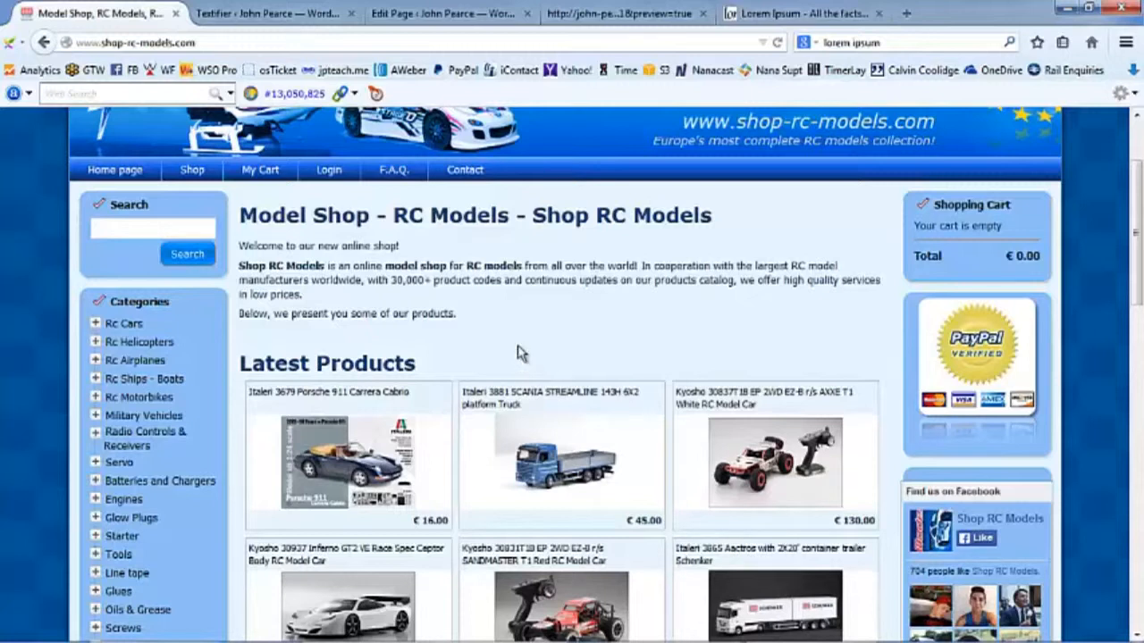
{"action": "mouse_move", "coordinate": [522, 336]}
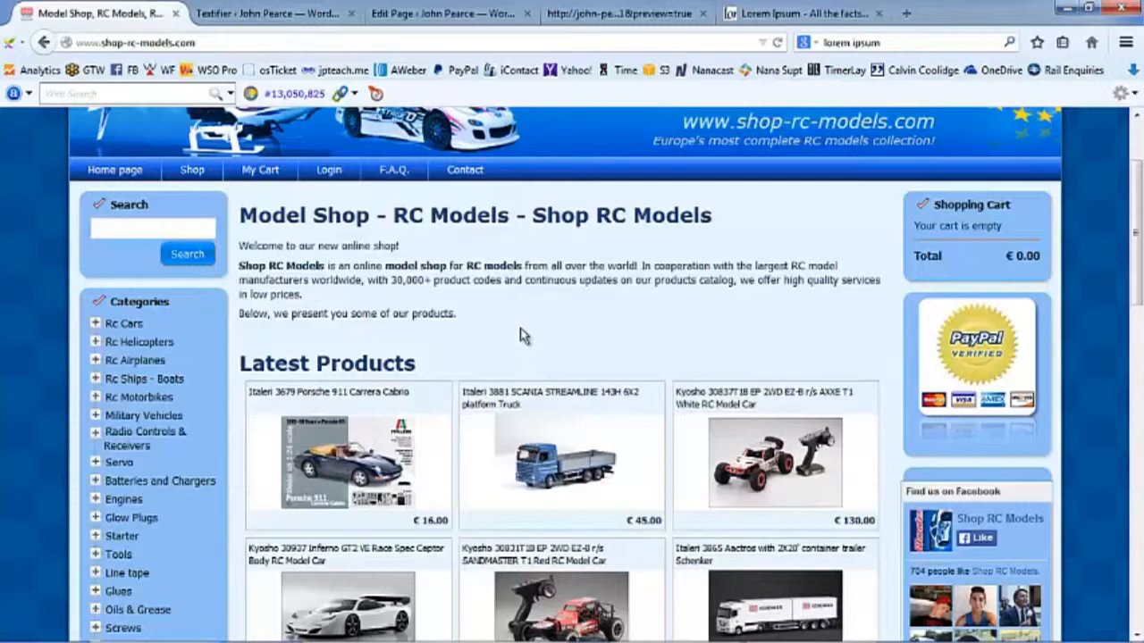
{"action": "scroll", "scroll_direction": "down", "scroll_amount": 3}
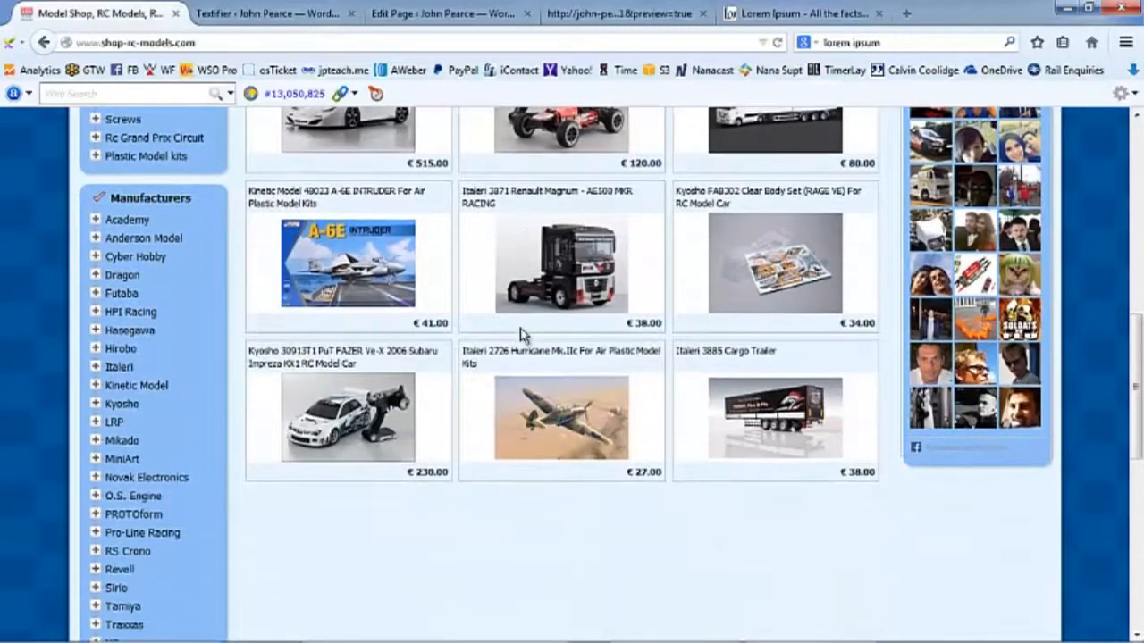
{"action": "scroll", "scroll_direction": "down", "scroll_amount": 3}
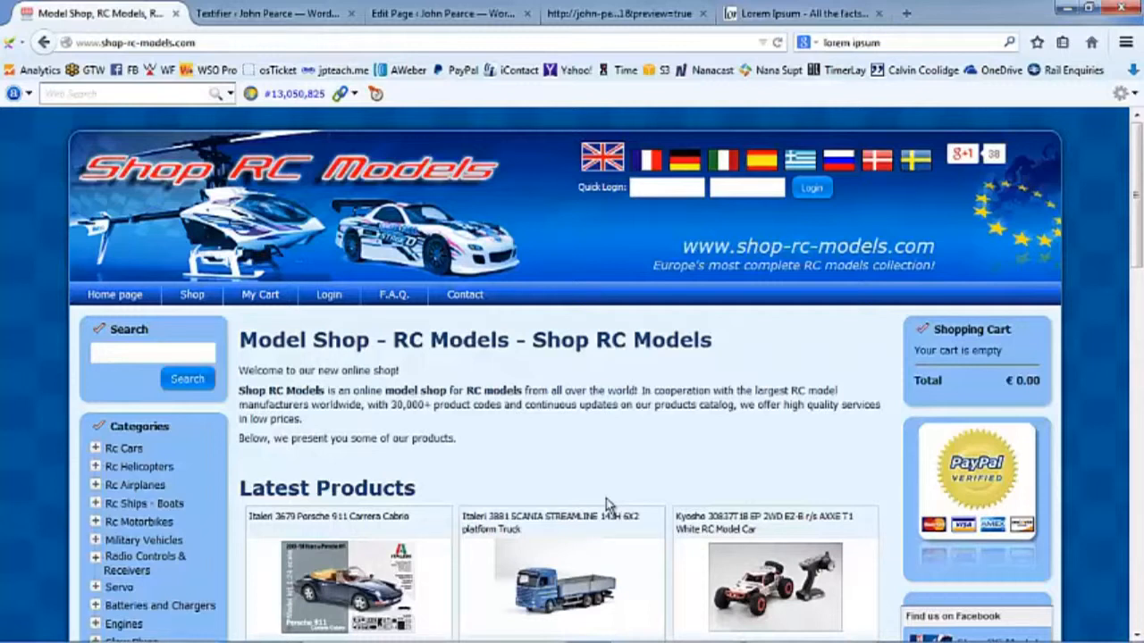
{"action": "mouse_move", "coordinate": [561, 486]}
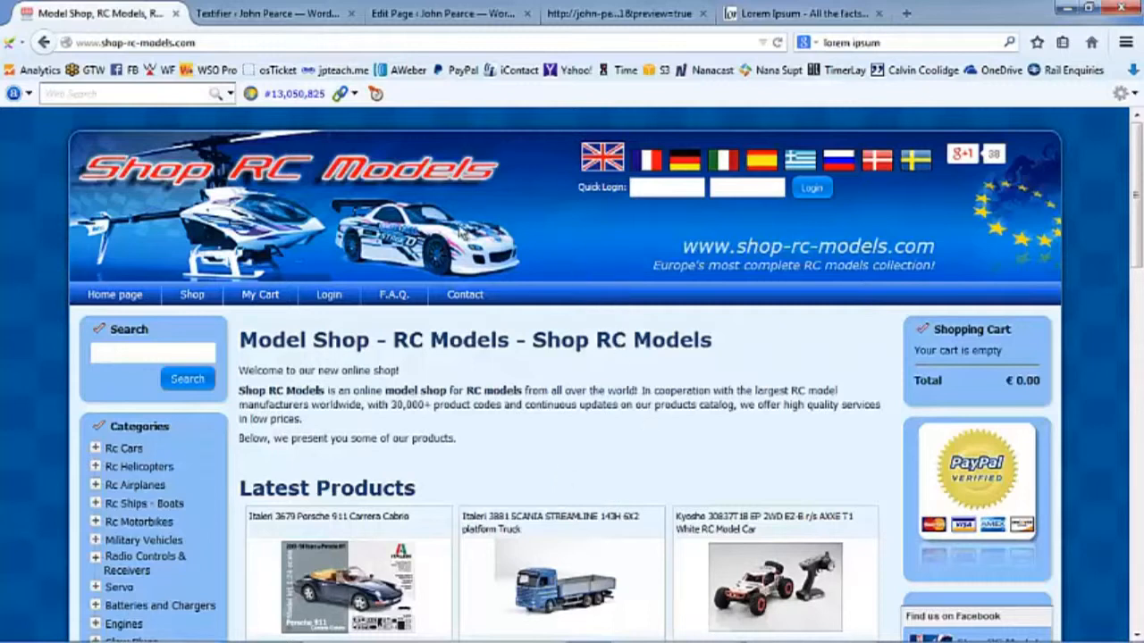
{"action": "left_click", "coordinate": [268, 14]}
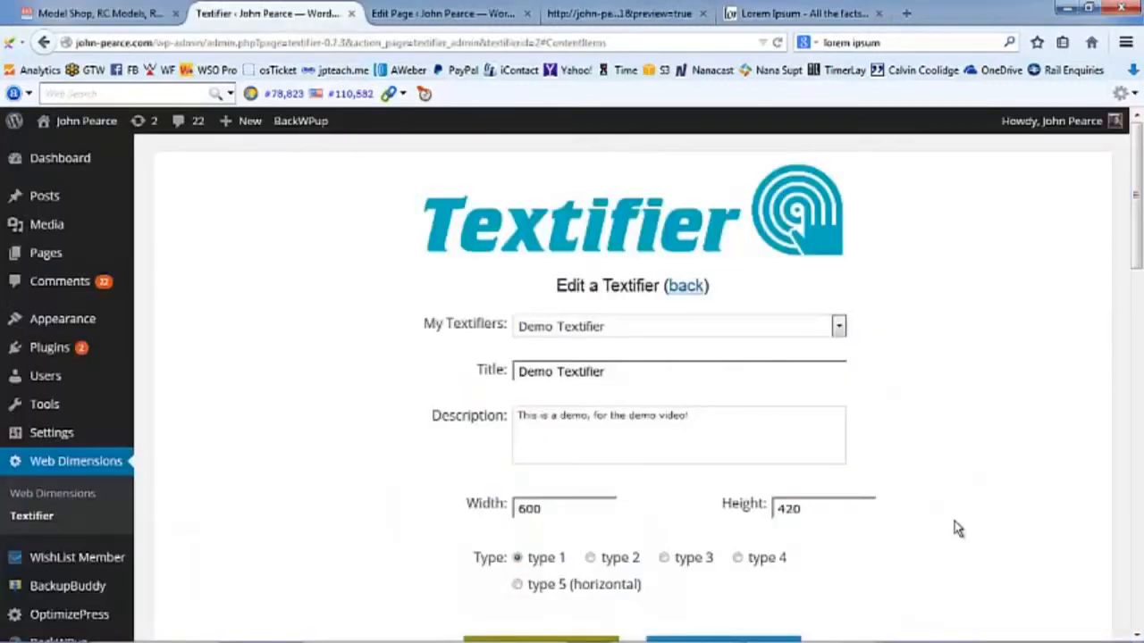
{"action": "mouse_move", "coordinate": [926, 583]}
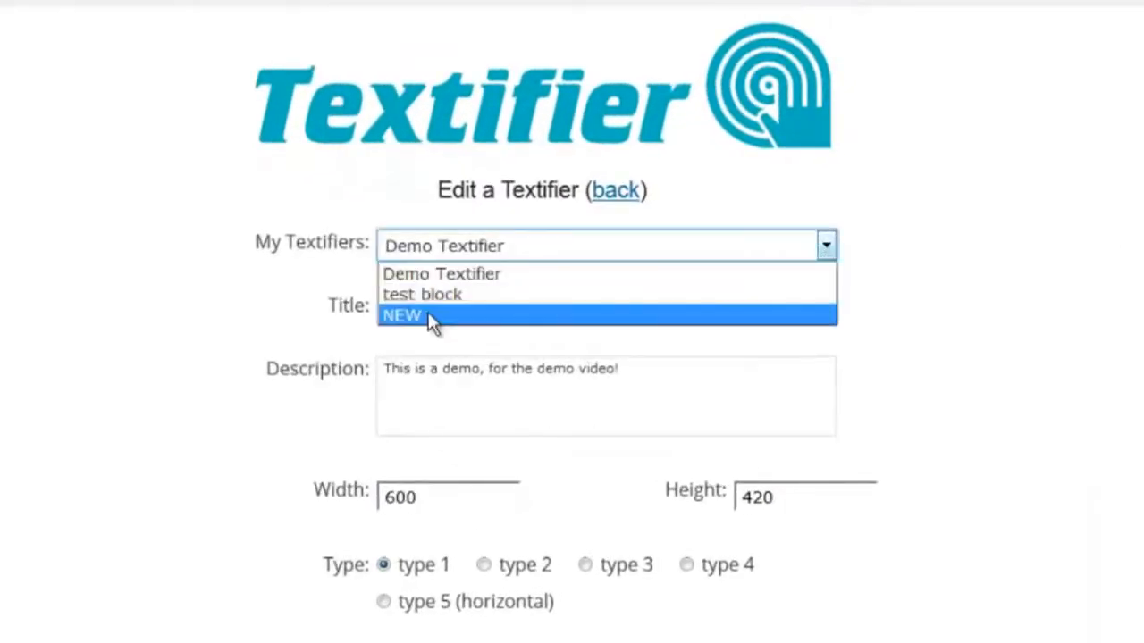
- Keep Demo Textifier selected in My Textifiers and scroll to its size and type settings
{"action": "left_click", "coordinate": [441, 273]}
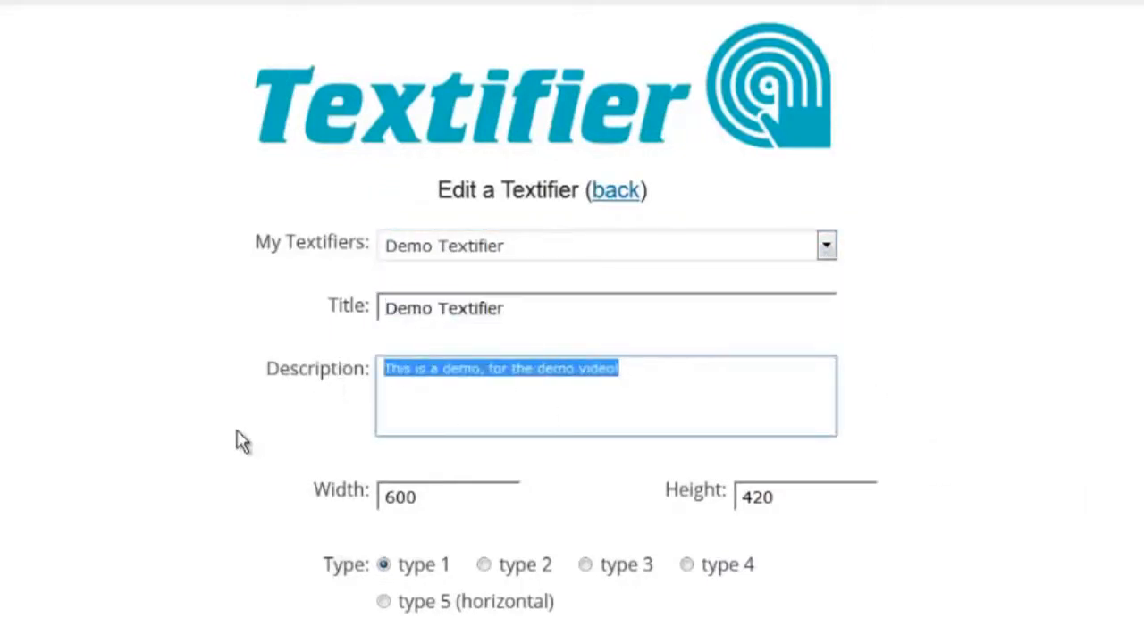
{"action": "mouse_move", "coordinate": [514, 493]}
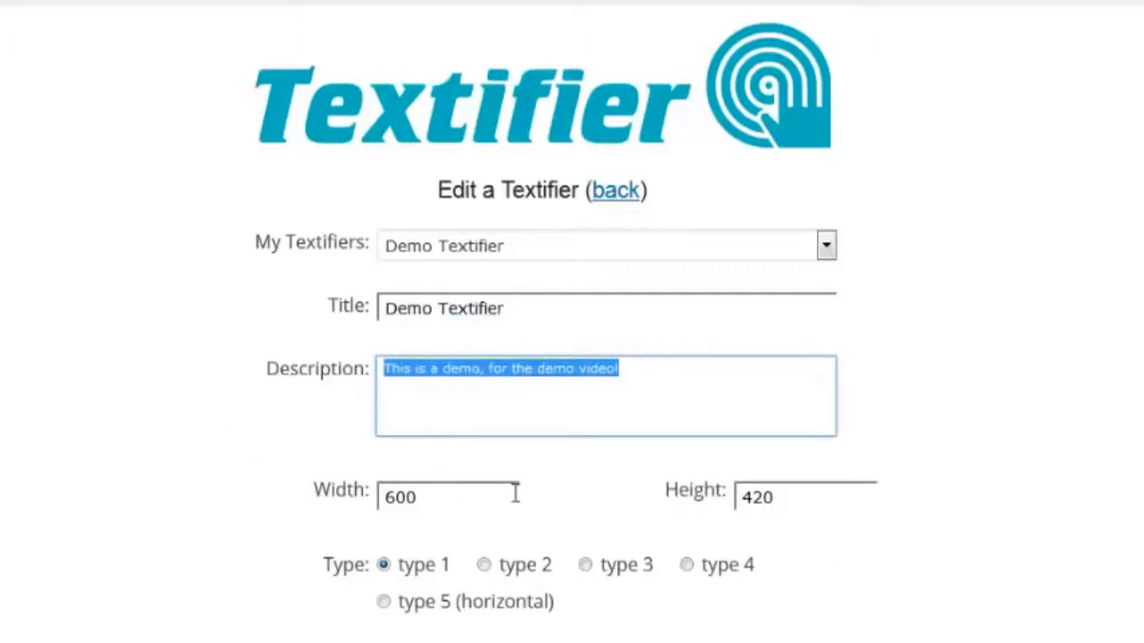
{"action": "scroll", "scroll_direction": "down", "scroll_amount": 3}
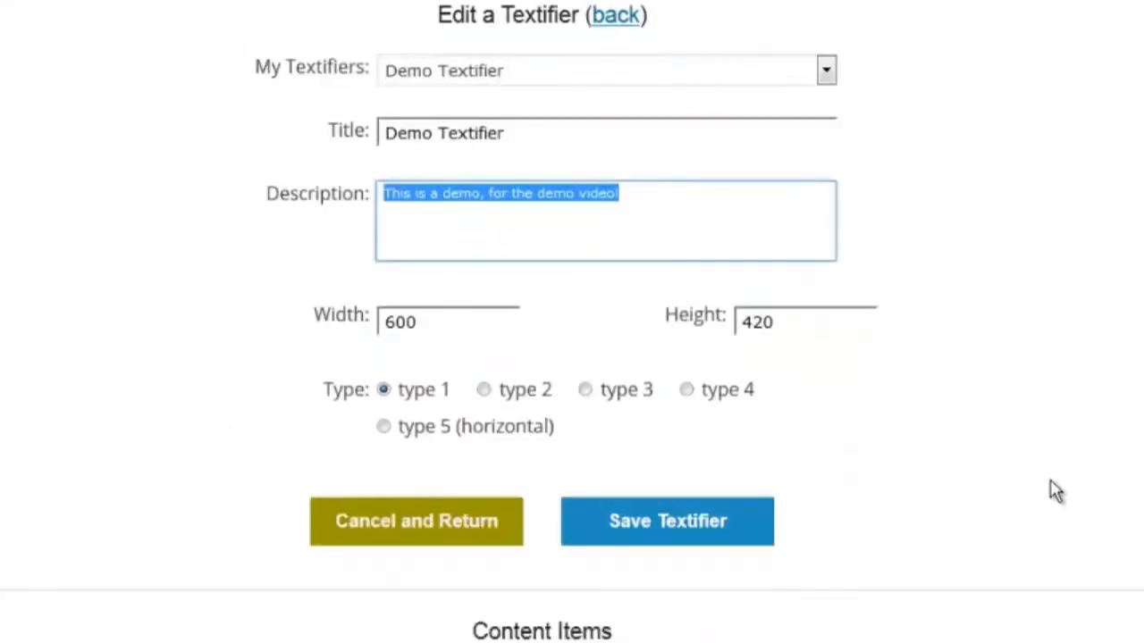
{"action": "scroll", "scroll_direction": "down", "scroll_amount": 3}
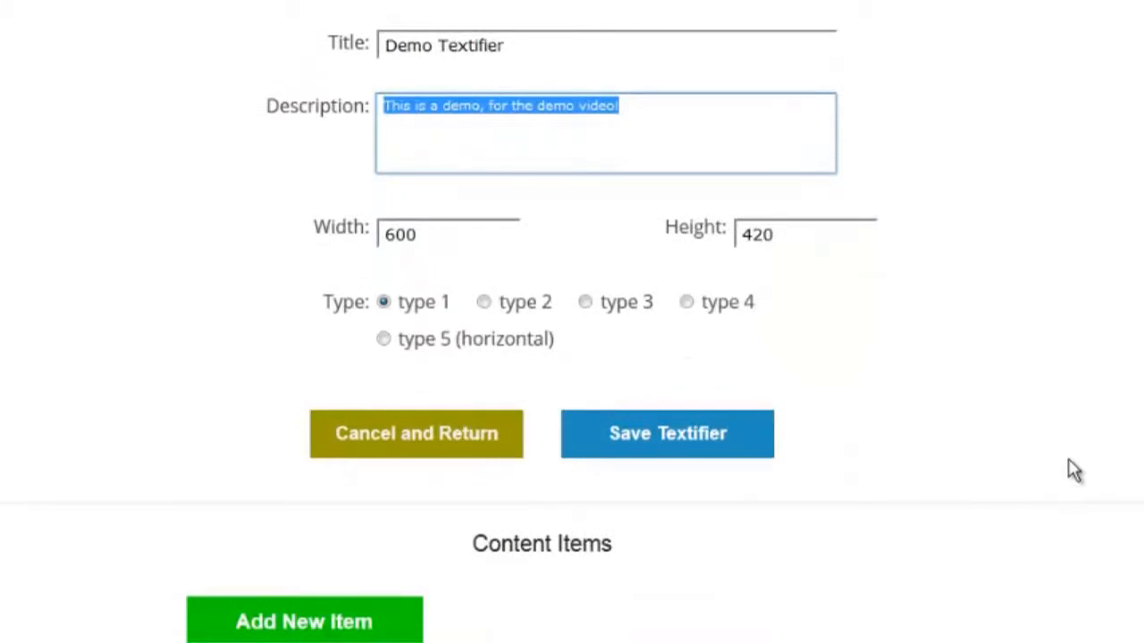
{"action": "mouse_move", "coordinate": [1043, 456]}
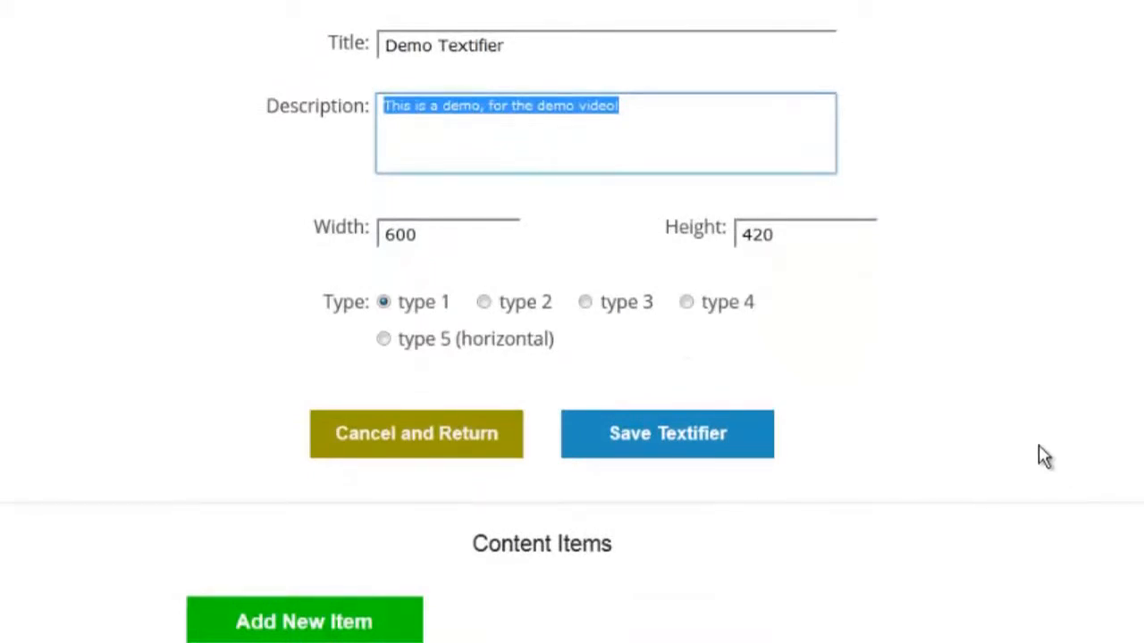
{"action": "mouse_move", "coordinate": [725, 329]}
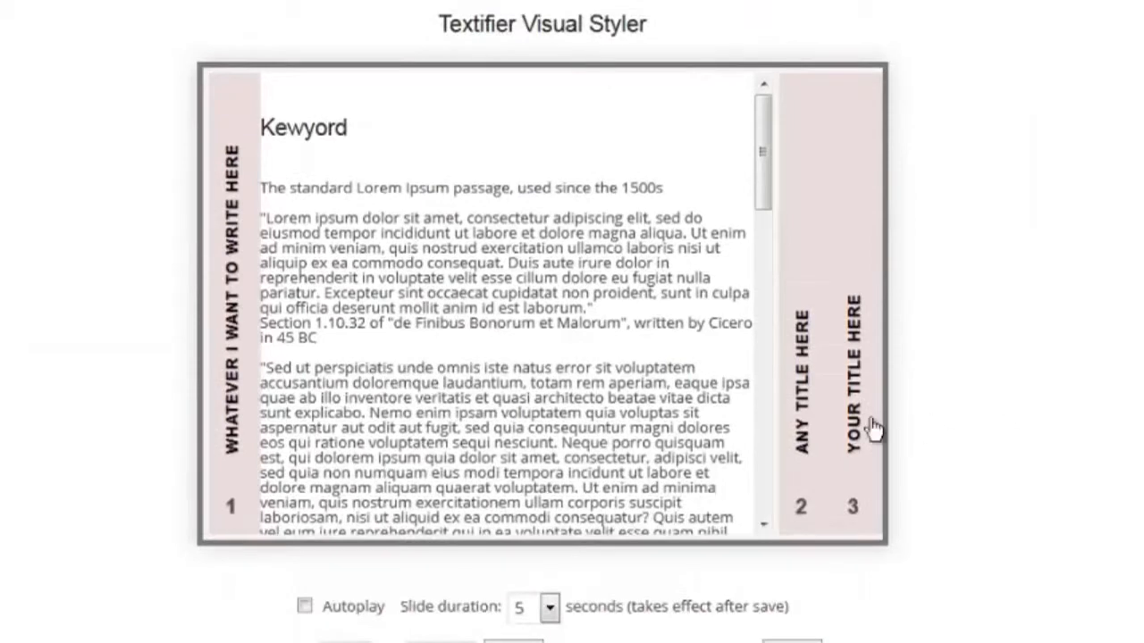
{"action": "scroll", "scroll_direction": "down", "scroll_amount": 3}
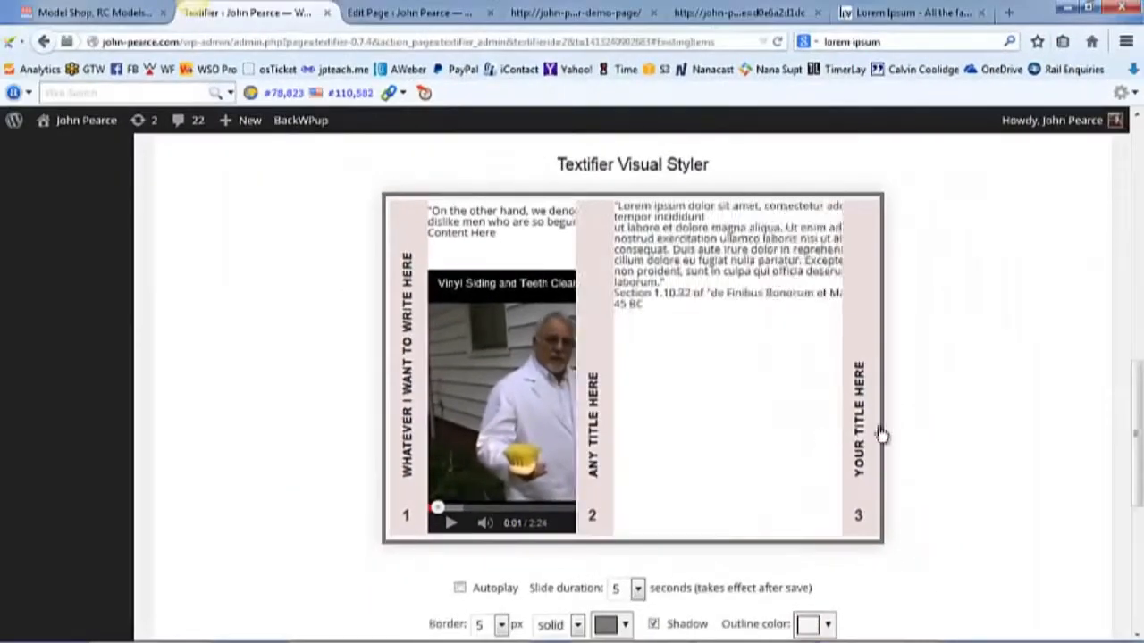
{"action": "scroll", "scroll_direction": "down", "scroll_amount": 3}
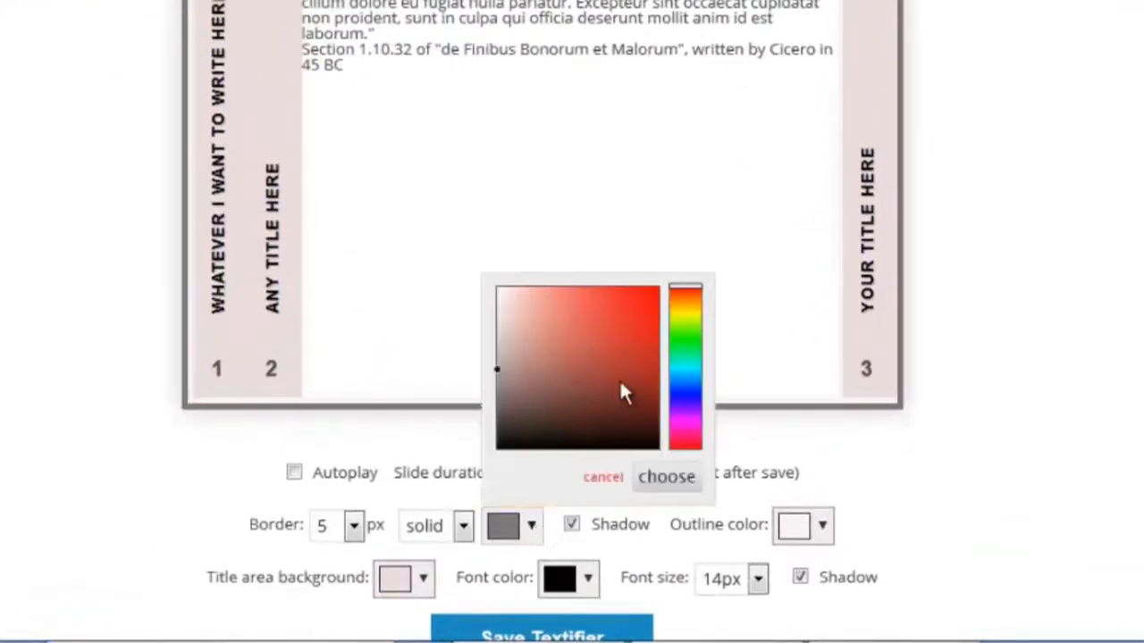
- Pick a soft red shade for the border colour and confirm it in the picker
{"action": "left_click", "coordinate": [550, 319]}
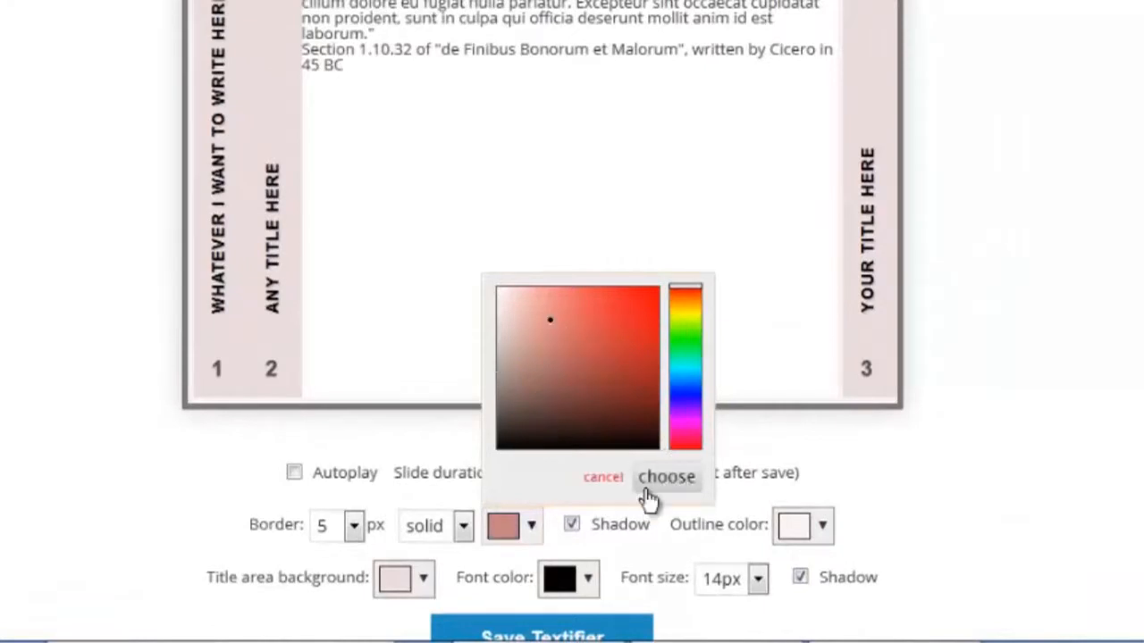
{"action": "left_click", "coordinate": [665, 475]}
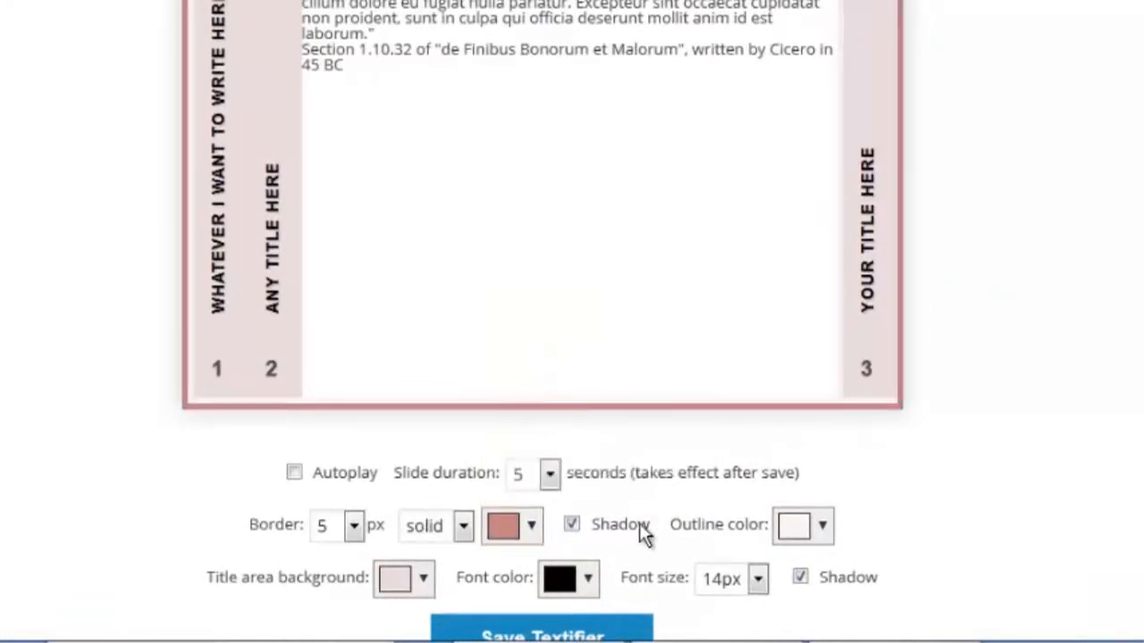
{"action": "left_click", "coordinate": [571, 525]}
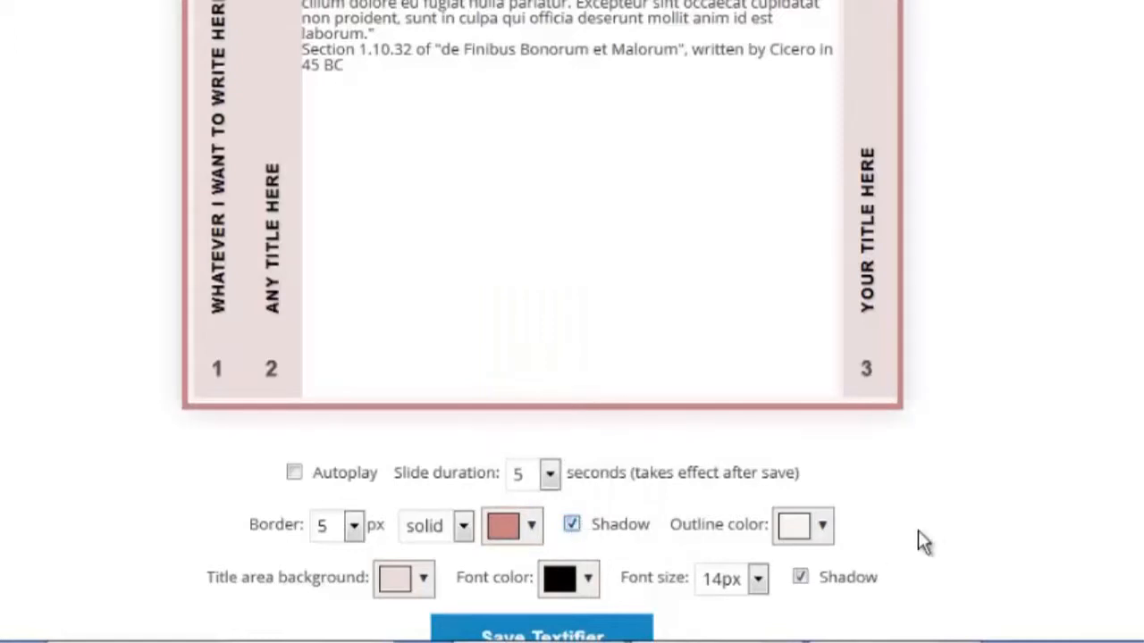
{"action": "scroll", "scroll_direction": "down", "scroll_amount": 3}
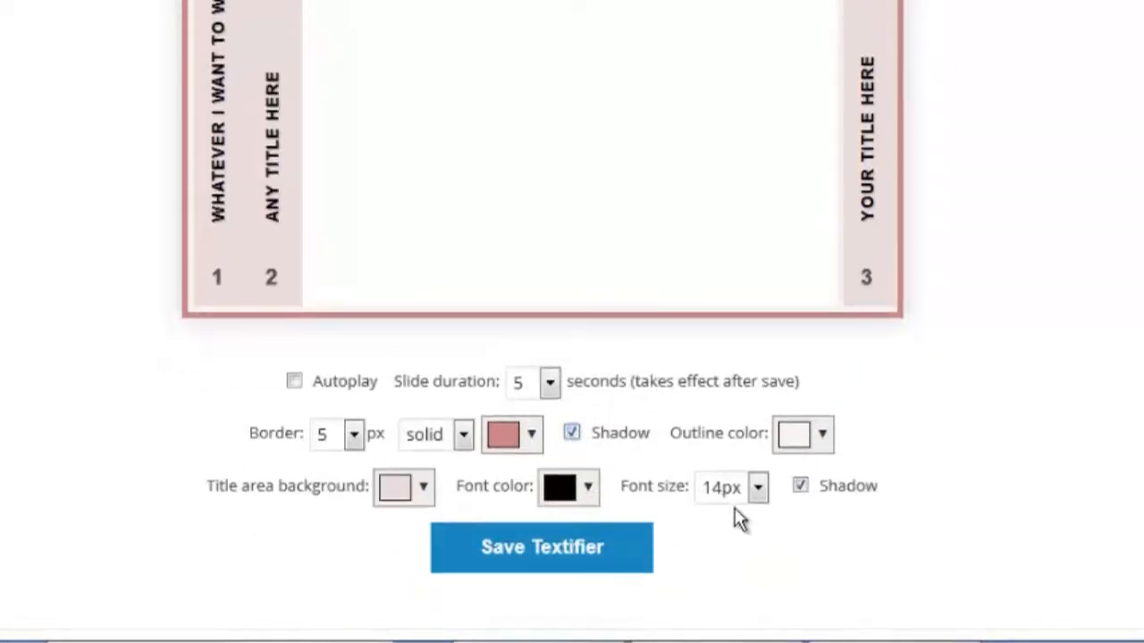
{"action": "scroll", "scroll_direction": "up", "scroll_amount": 3}
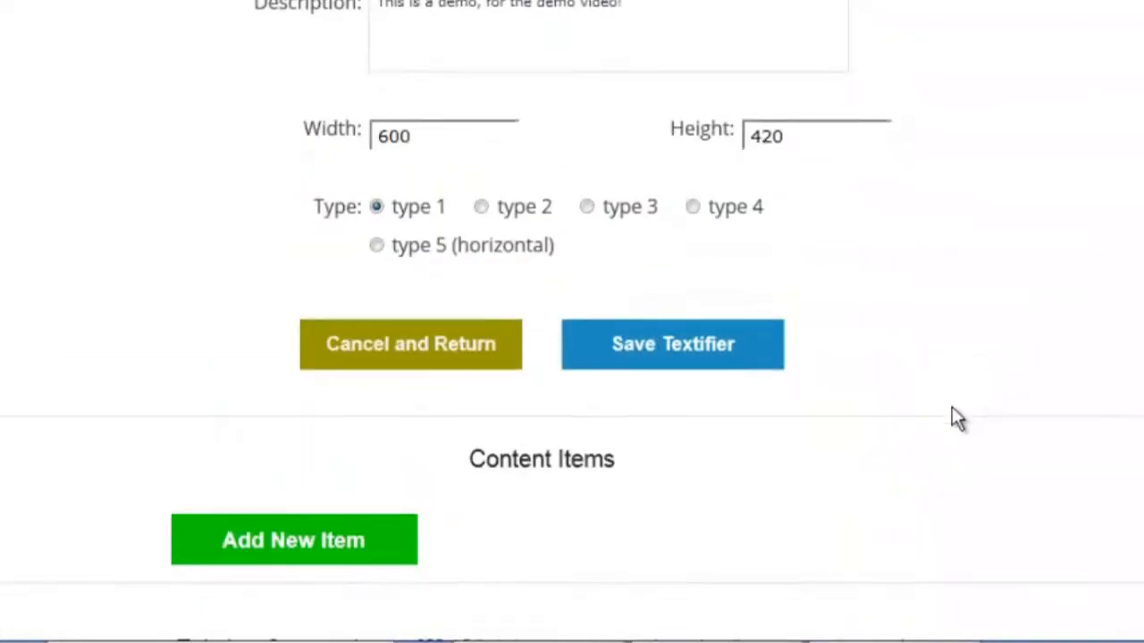
- Edit the Your Title Here item in TinyMCE with Paste as text, so it starts with the Lorem ipsum quote
{"action": "scroll", "scroll_direction": "down", "scroll_amount": 3}
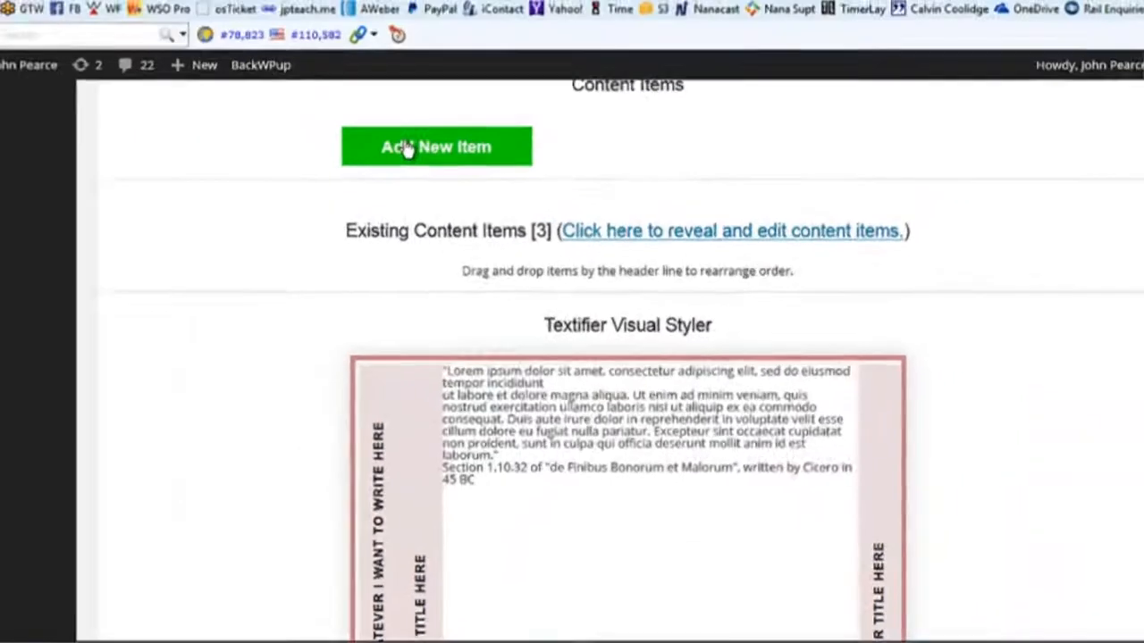
{"action": "left_click", "coordinate": [436, 146]}
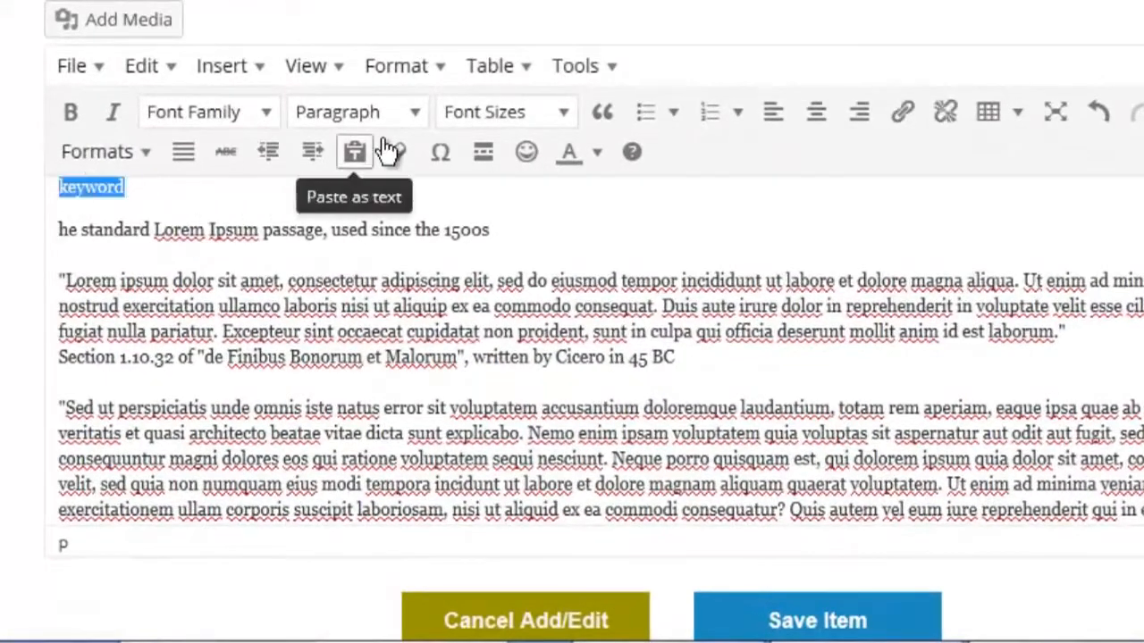
{"action": "left_click", "coordinate": [355, 111]}
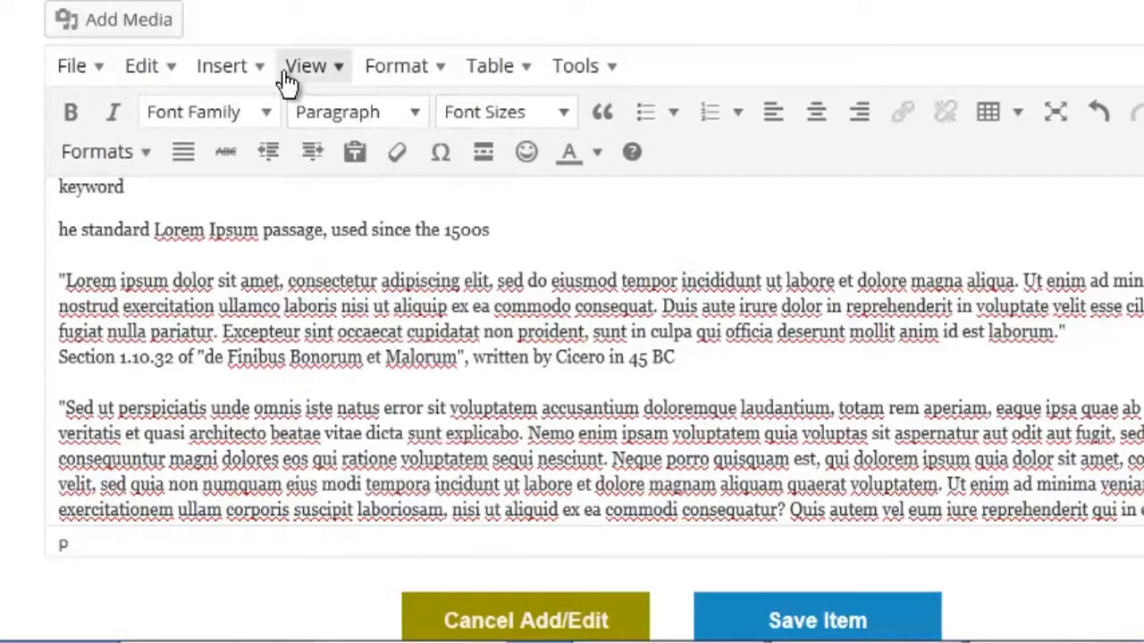
{"action": "left_click", "coordinate": [222, 64]}
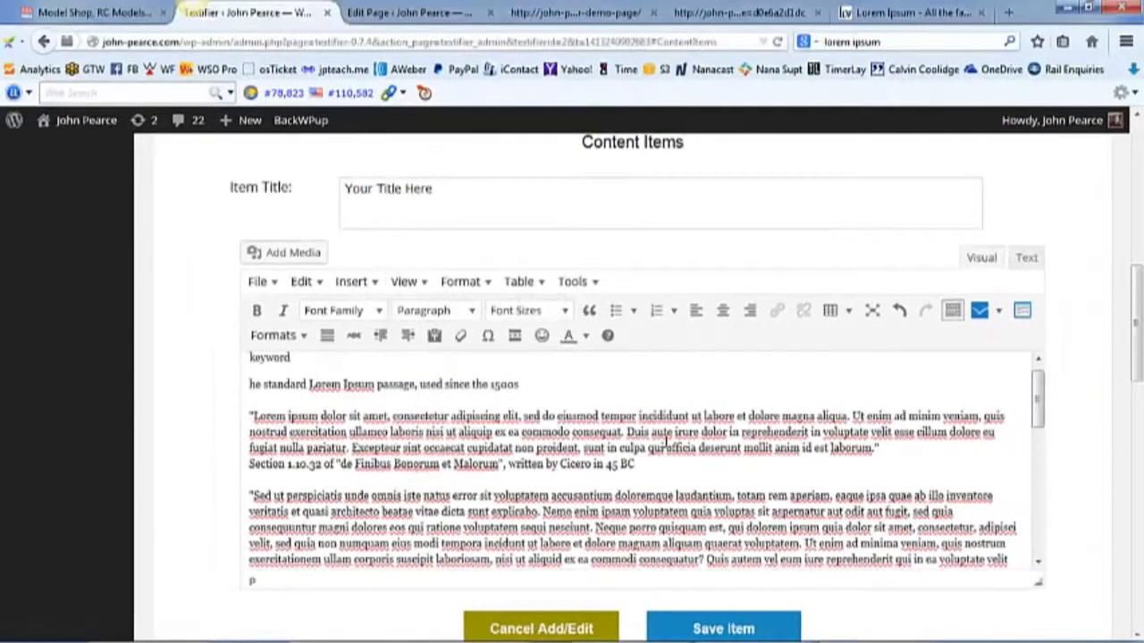
{"action": "scroll", "scroll_direction": "down", "scroll_amount": 3}
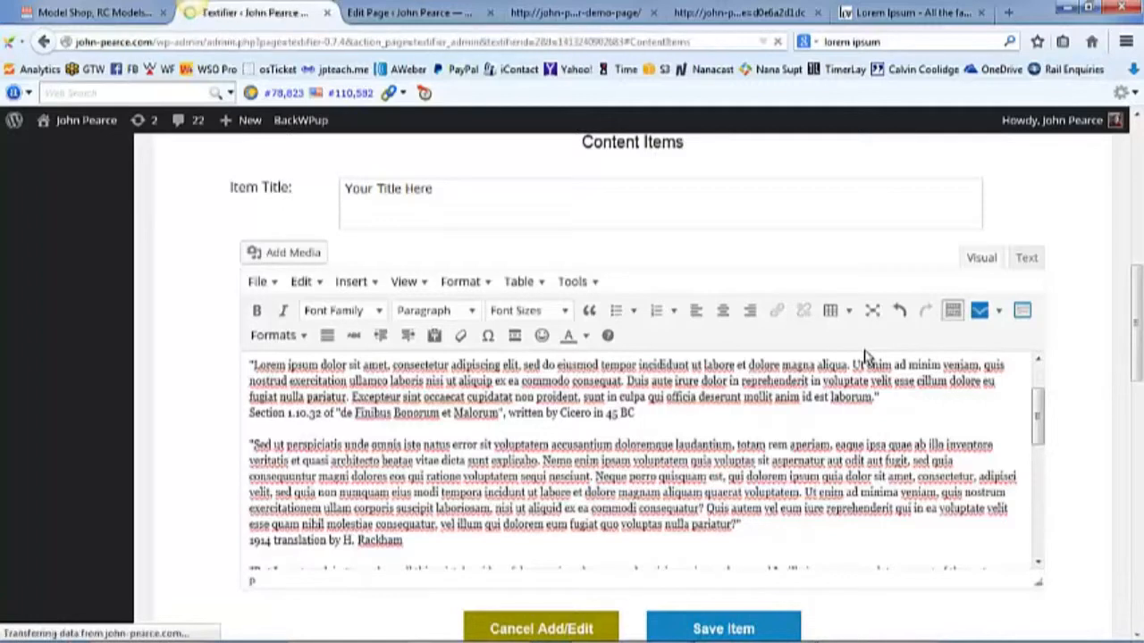
{"action": "left_click", "coordinate": [539, 629]}
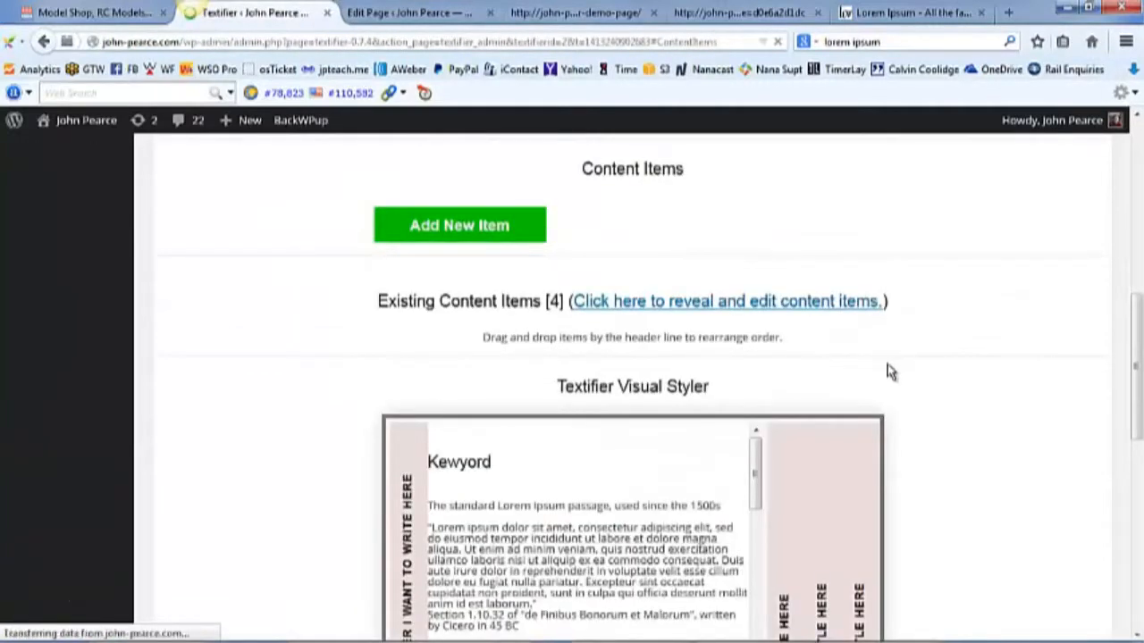
{"action": "scroll", "scroll_direction": "down", "scroll_amount": 3}
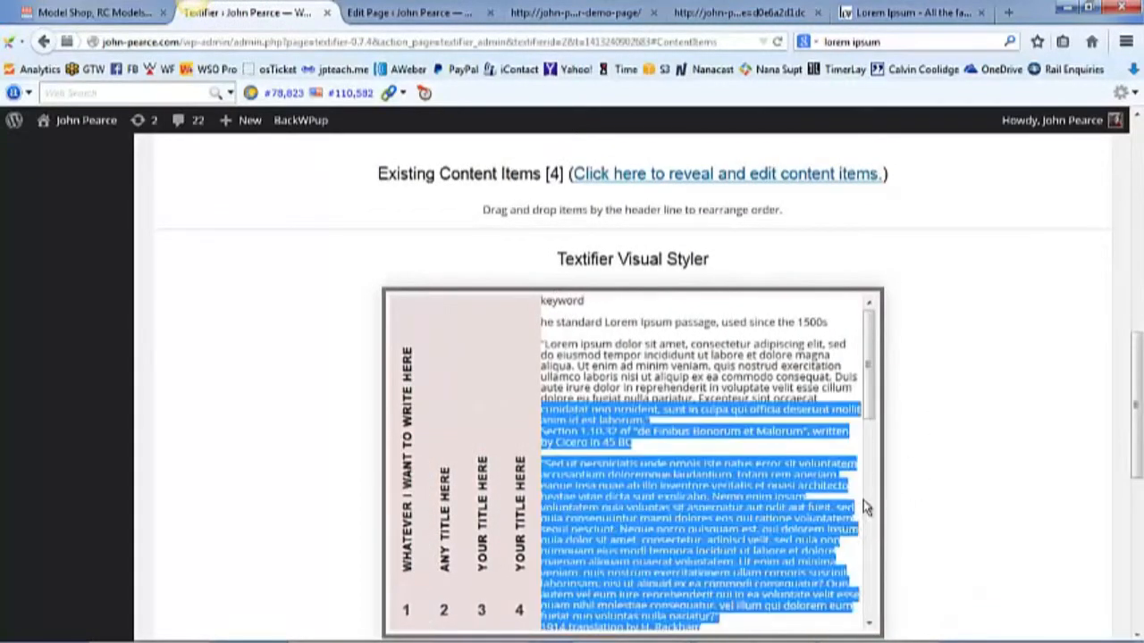
{"action": "mouse_move", "coordinate": [972, 370]}
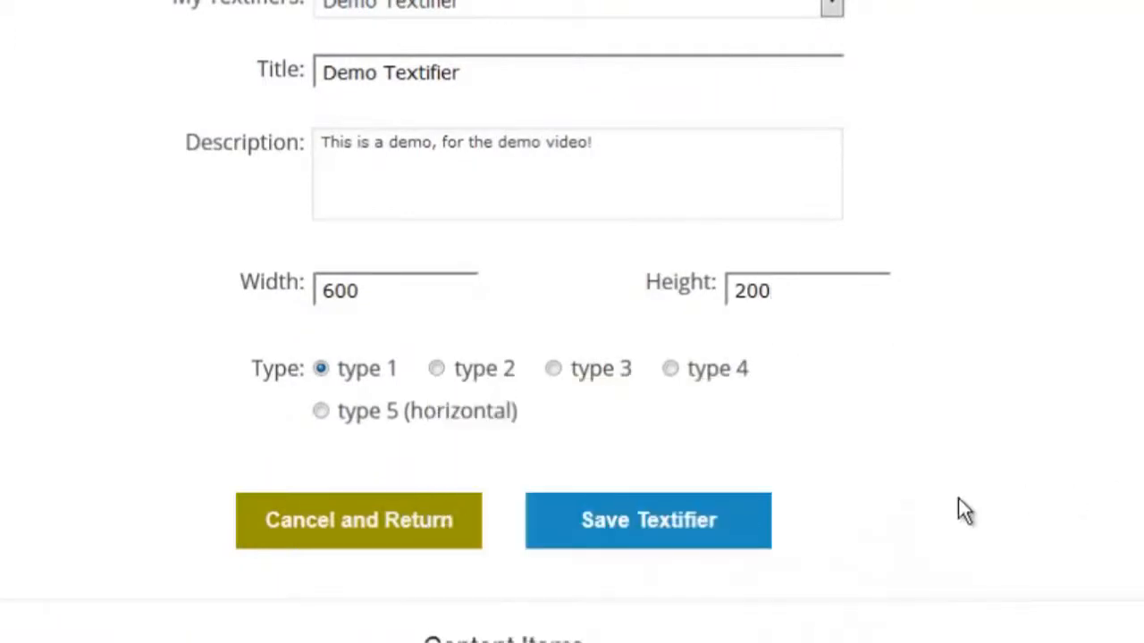
{"action": "mouse_move", "coordinate": [1112, 346]}
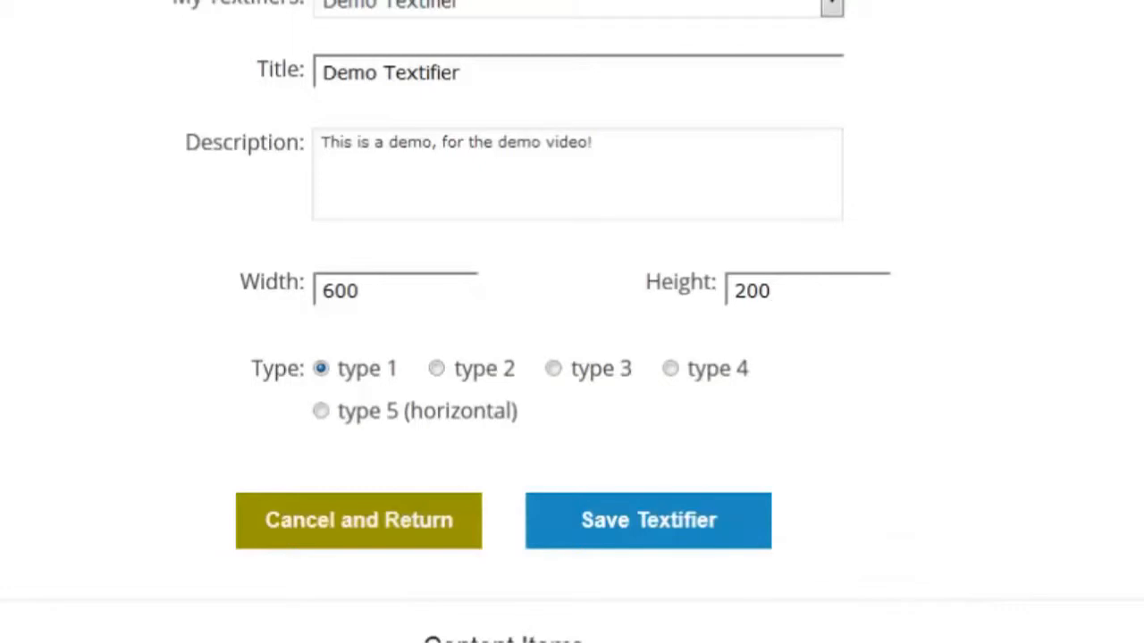
{"action": "scroll", "scroll_direction": "down", "scroll_amount": 3}
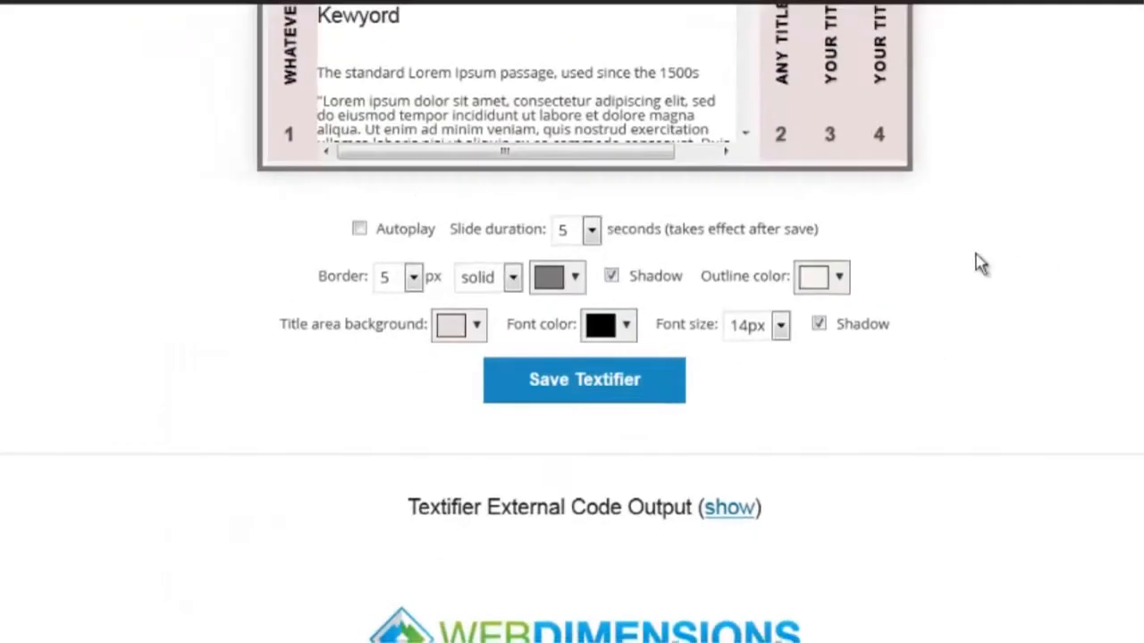
- Preview the type layouts and select type 5 (horizontal) for the Demo Textifier
{"action": "scroll", "scroll_direction": "up", "scroll_amount": 3}
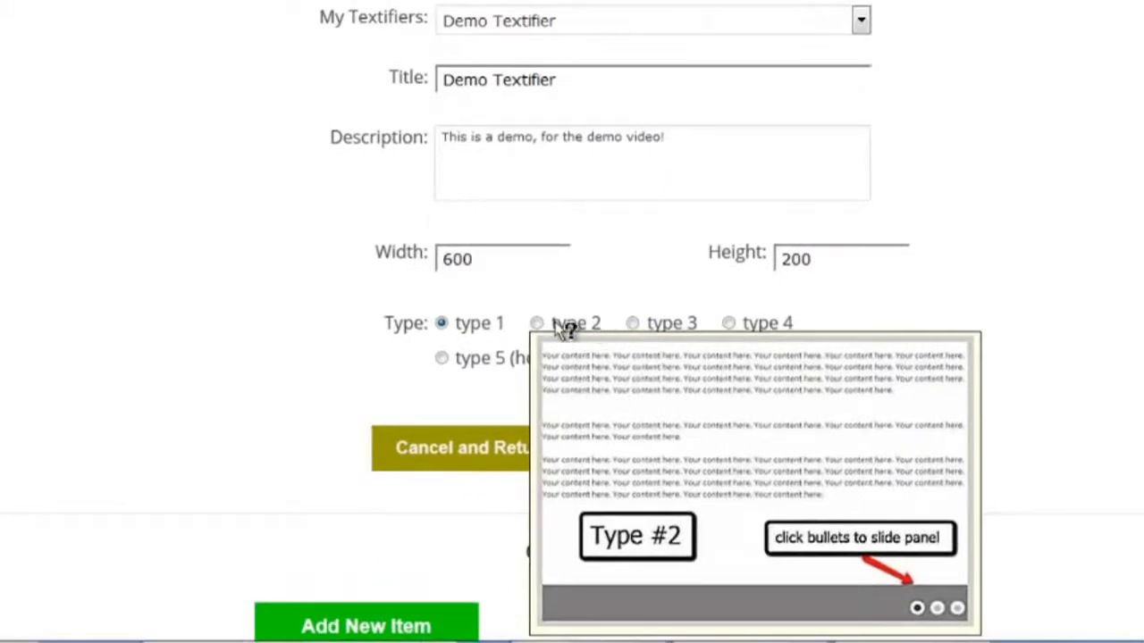
{"action": "left_click", "coordinate": [536, 322]}
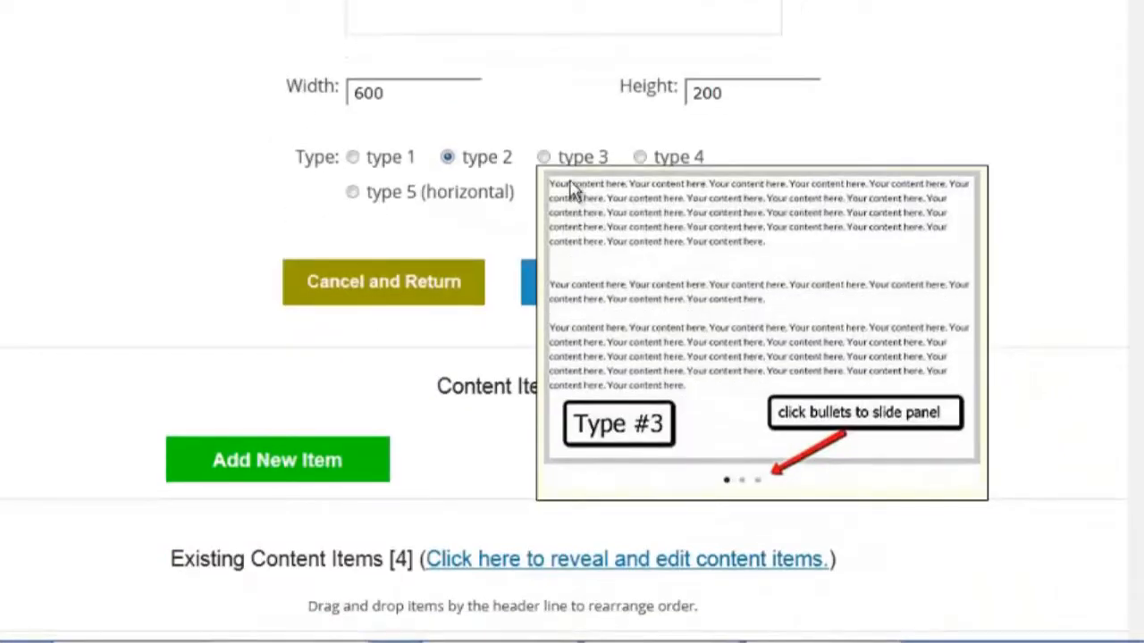
{"action": "left_click", "coordinate": [640, 157]}
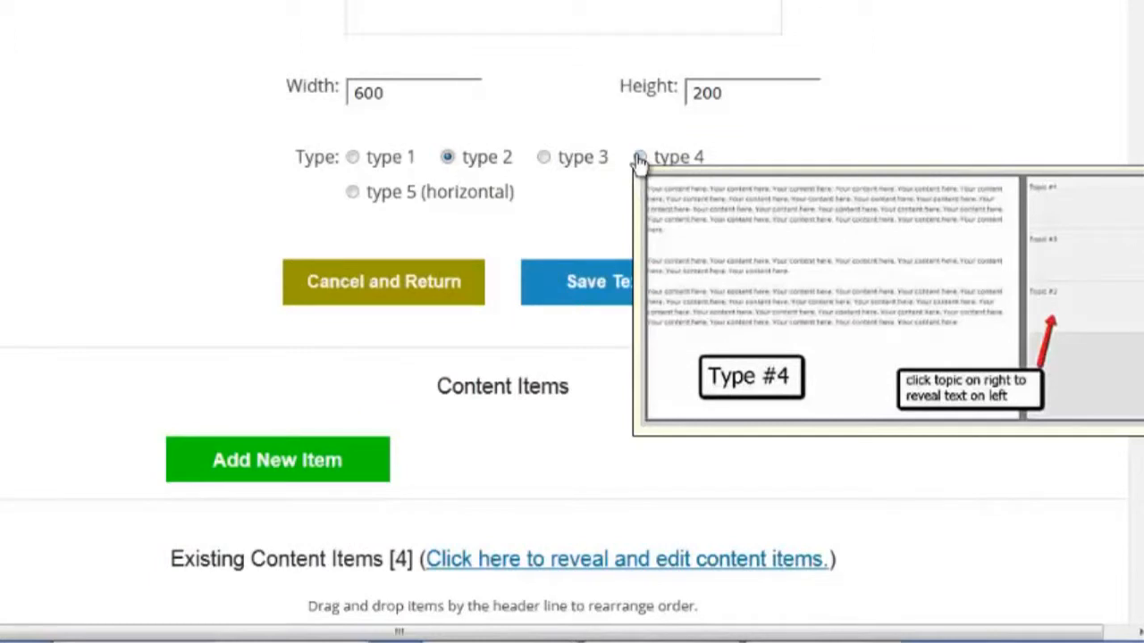
{"action": "left_click", "coordinate": [352, 191]}
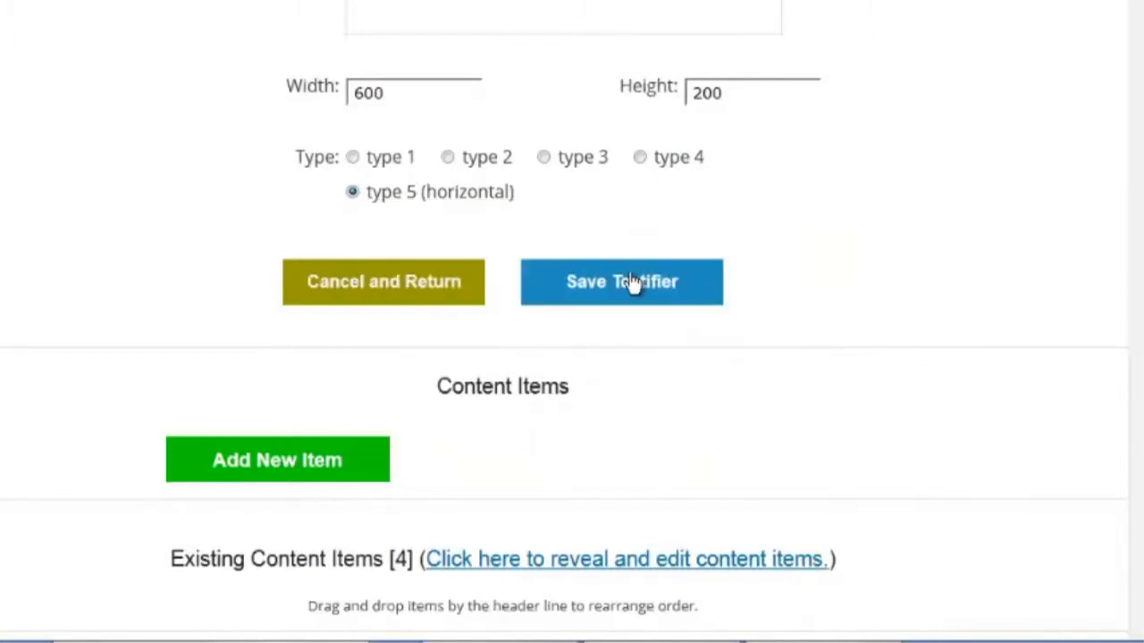
- Scroll to the Visual Styler preview showing the four titles stacked as rows
{"action": "scroll", "scroll_direction": "down", "scroll_amount": 3}
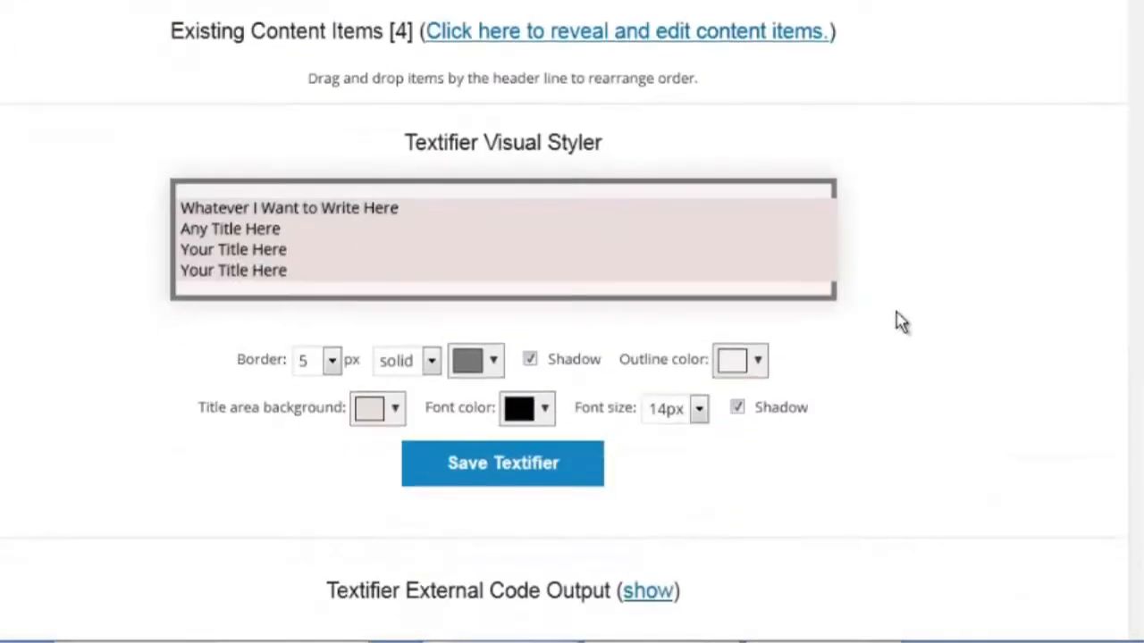
{"action": "mouse_move", "coordinate": [486, 223]}
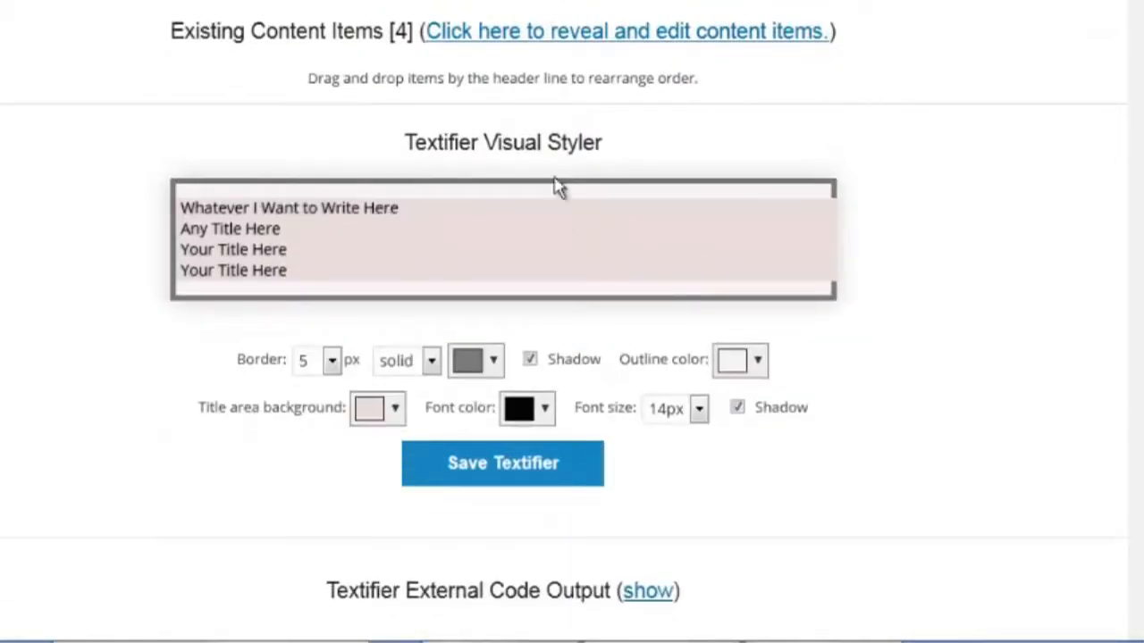
{"action": "mouse_move", "coordinate": [949, 475]}
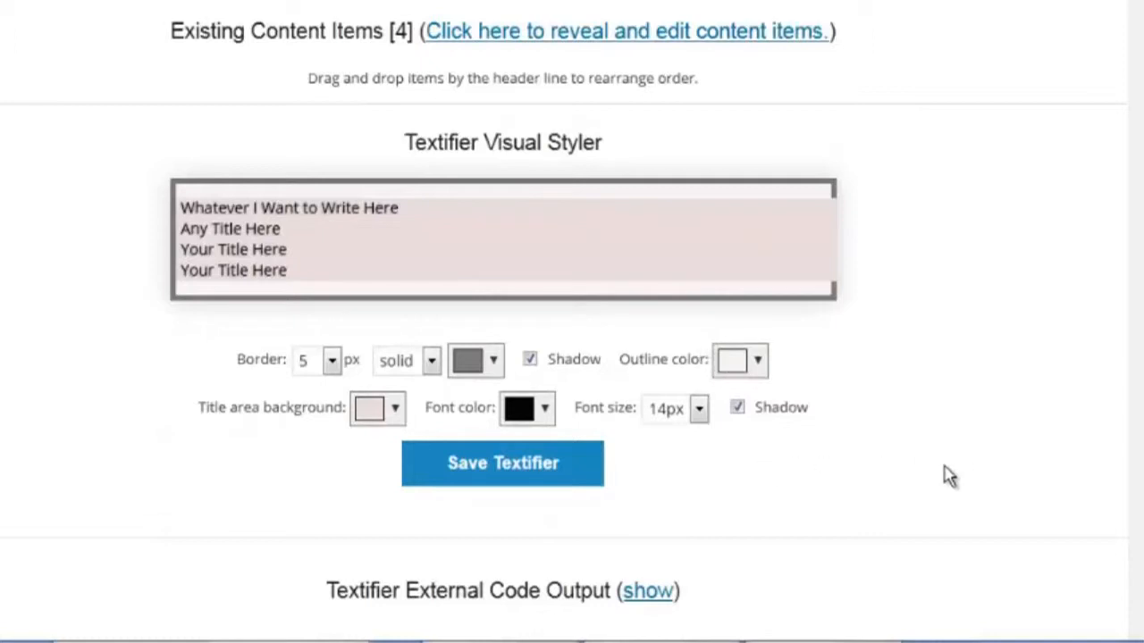
{"action": "mouse_move", "coordinate": [954, 472]}
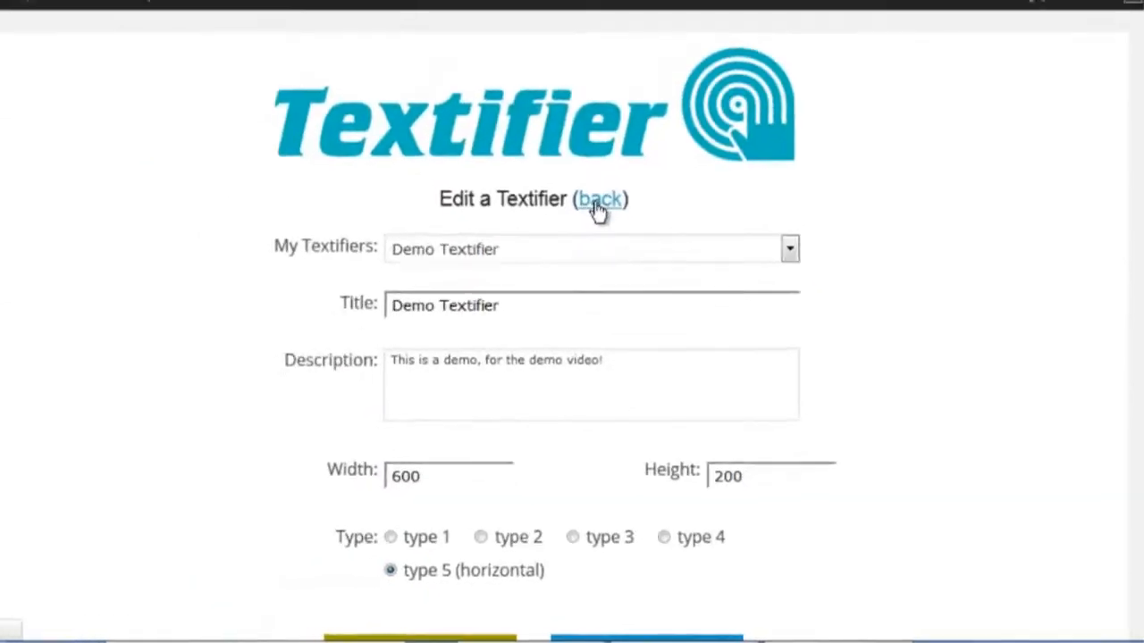
- Go back to the Textifiers list and copy the [textifier id="2"] shortcode
{"action": "left_click", "coordinate": [601, 199]}
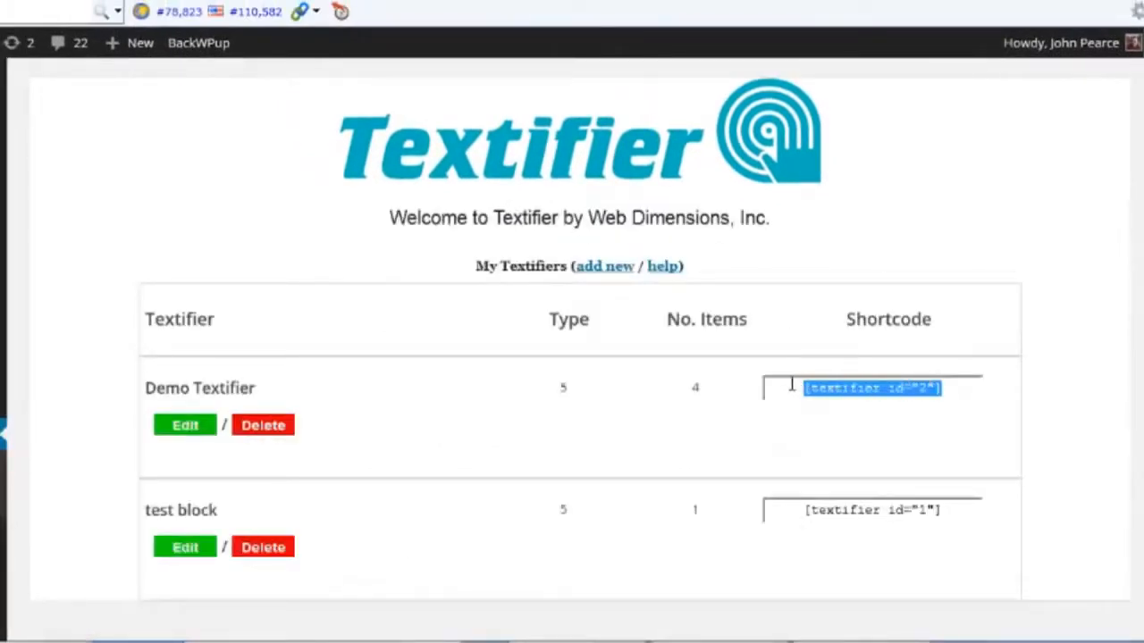
{"action": "right_click", "coordinate": [872, 388]}
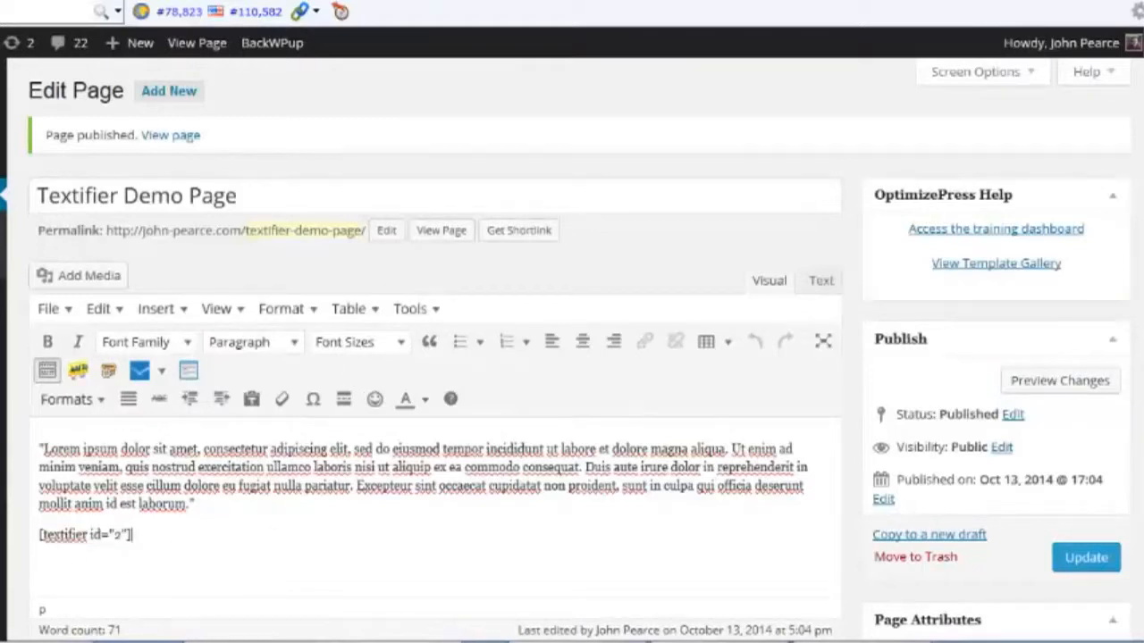
- View the published Textifier Demo Page from the 'Page published' notice
{"action": "left_click", "coordinate": [170, 136]}
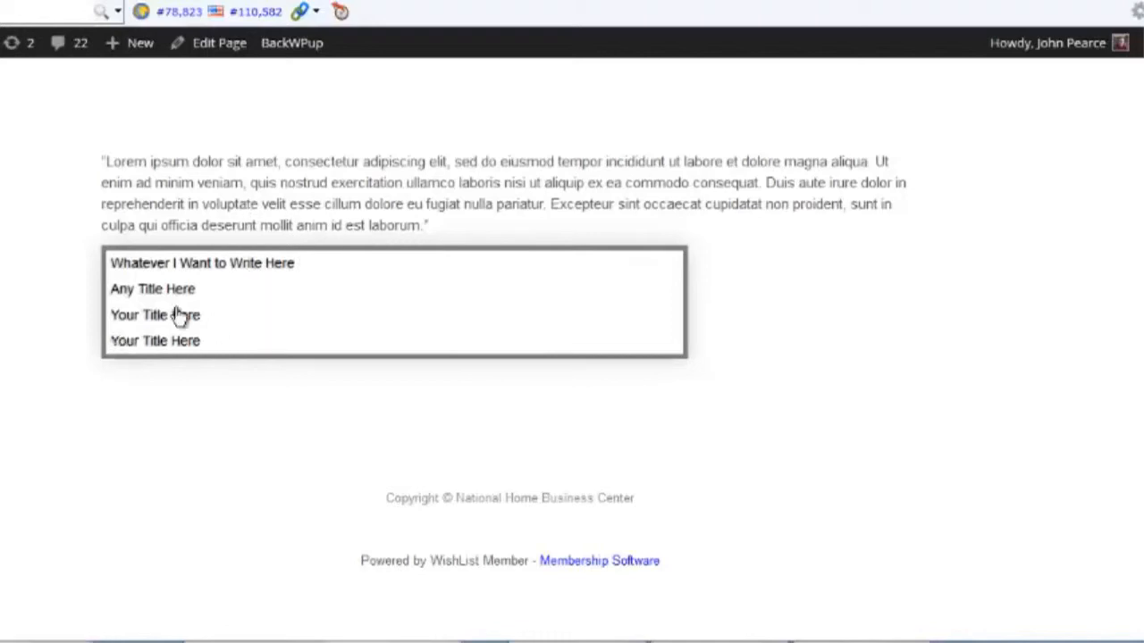
- Open a title in the embedded Textifier on the live page, then return to the Textifier editor
{"action": "left_click", "coordinate": [156, 315]}
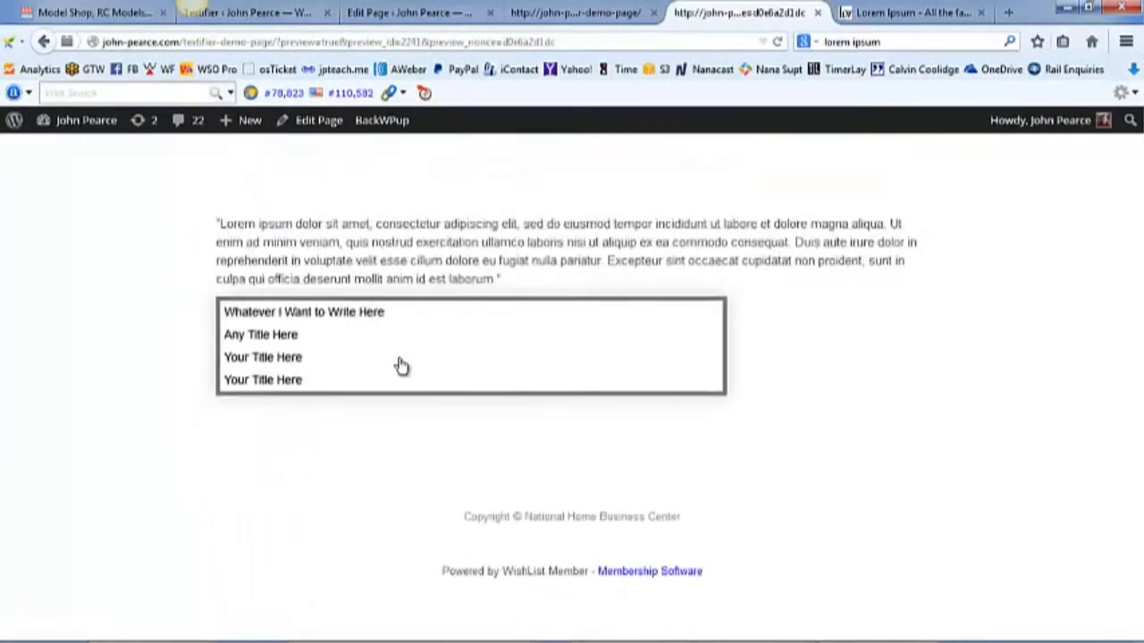
{"action": "mouse_move", "coordinate": [529, 218]}
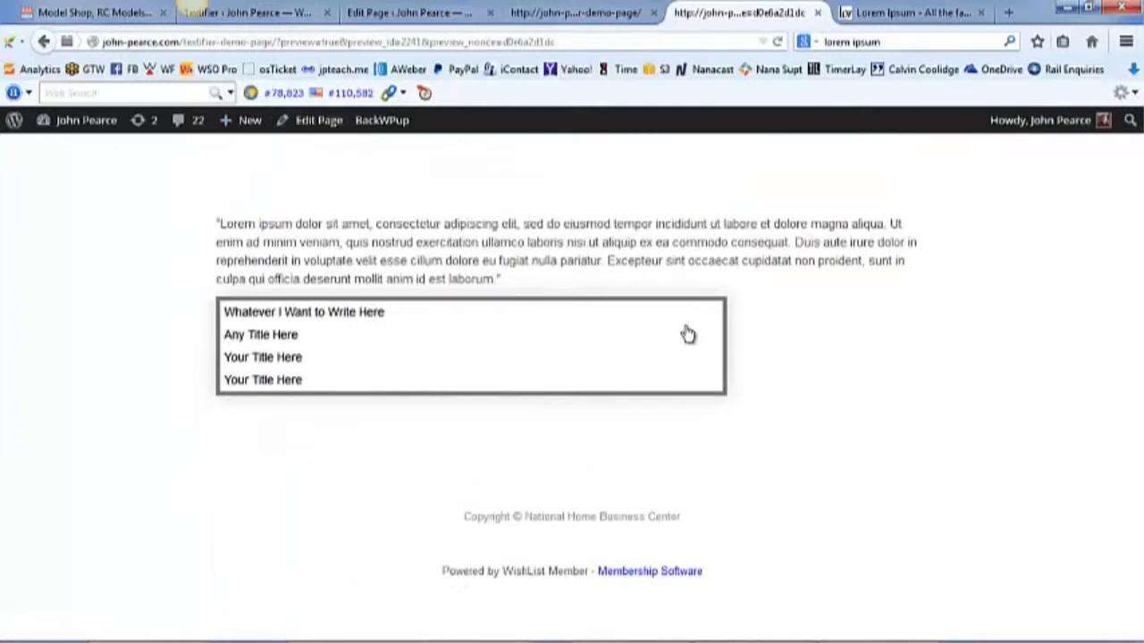
{"action": "mouse_move", "coordinate": [288, 384]}
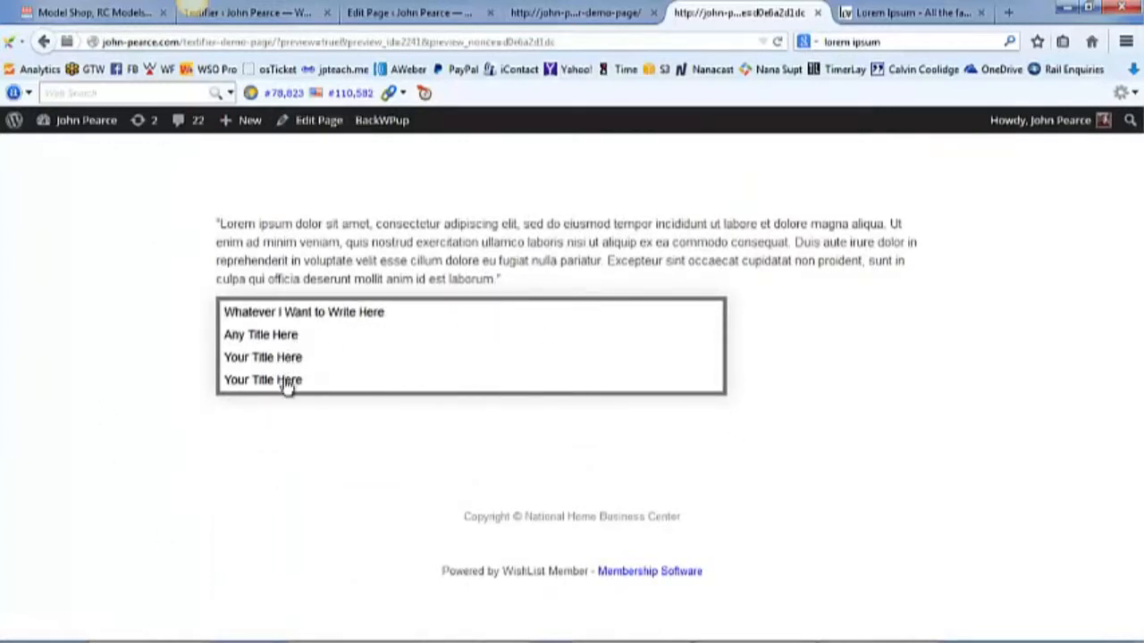
{"action": "scroll", "scroll_direction": "down", "scroll_amount": 3}
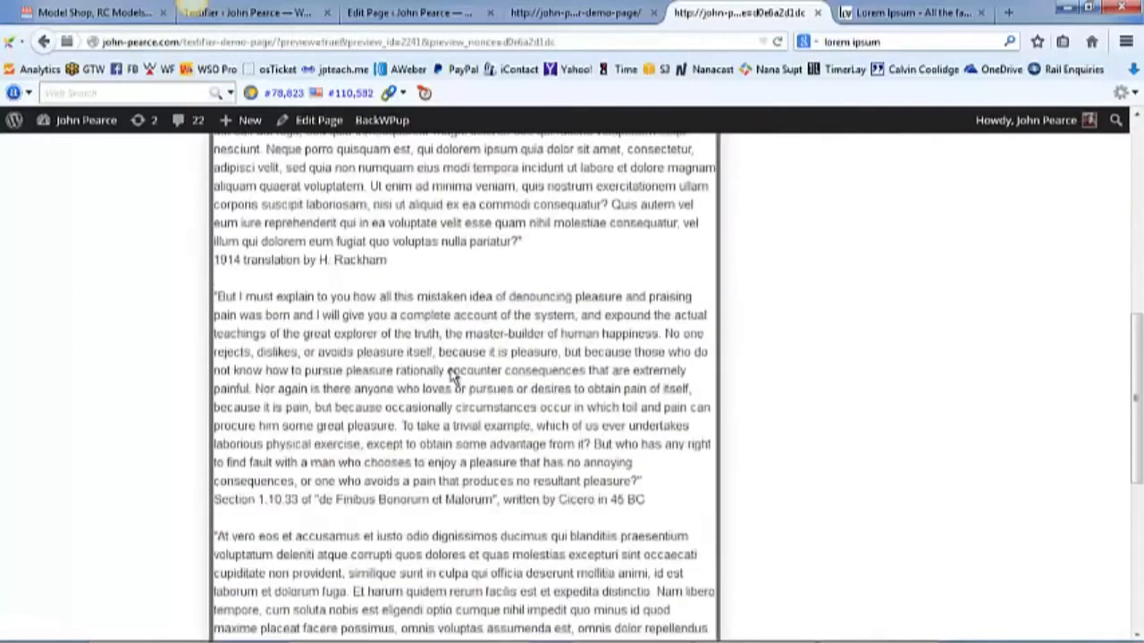
{"action": "scroll", "scroll_direction": "up", "scroll_amount": 3}
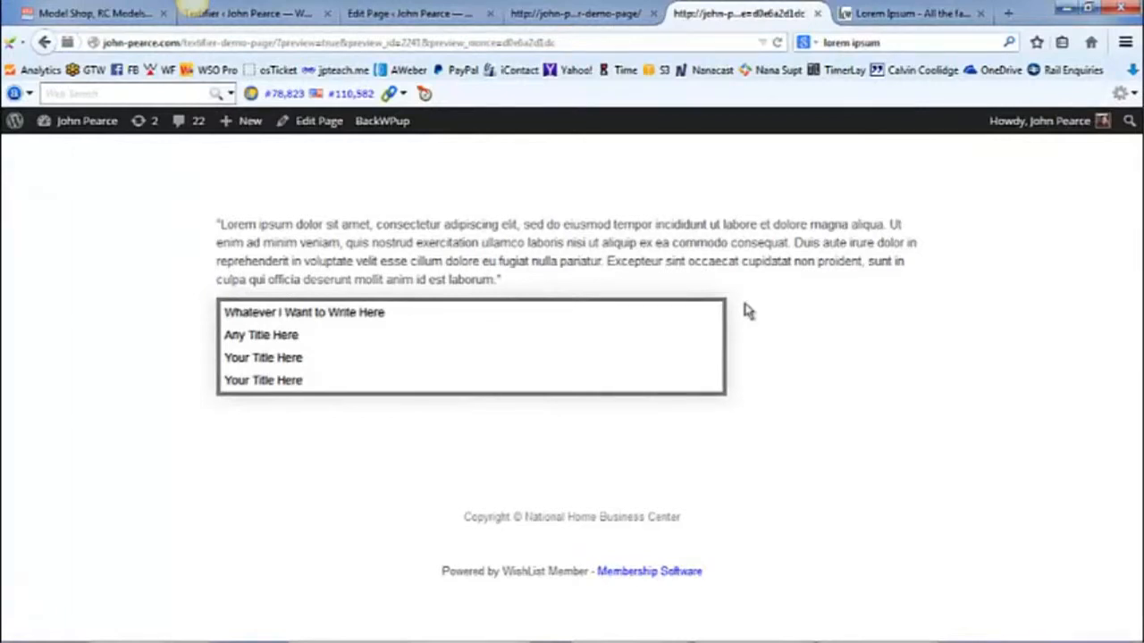
{"action": "left_click", "coordinate": [250, 14]}
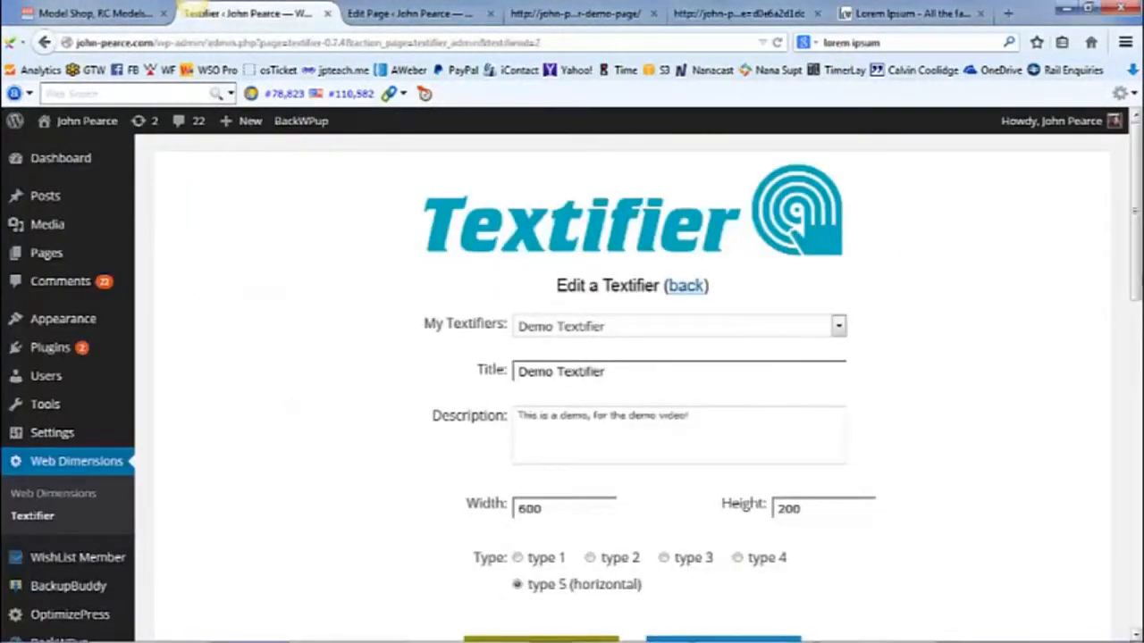
- Reveal the Textifier External Code Output with the Demo Textifier's embeddable HTML
{"action": "scroll", "scroll_direction": "down", "scroll_amount": 3}
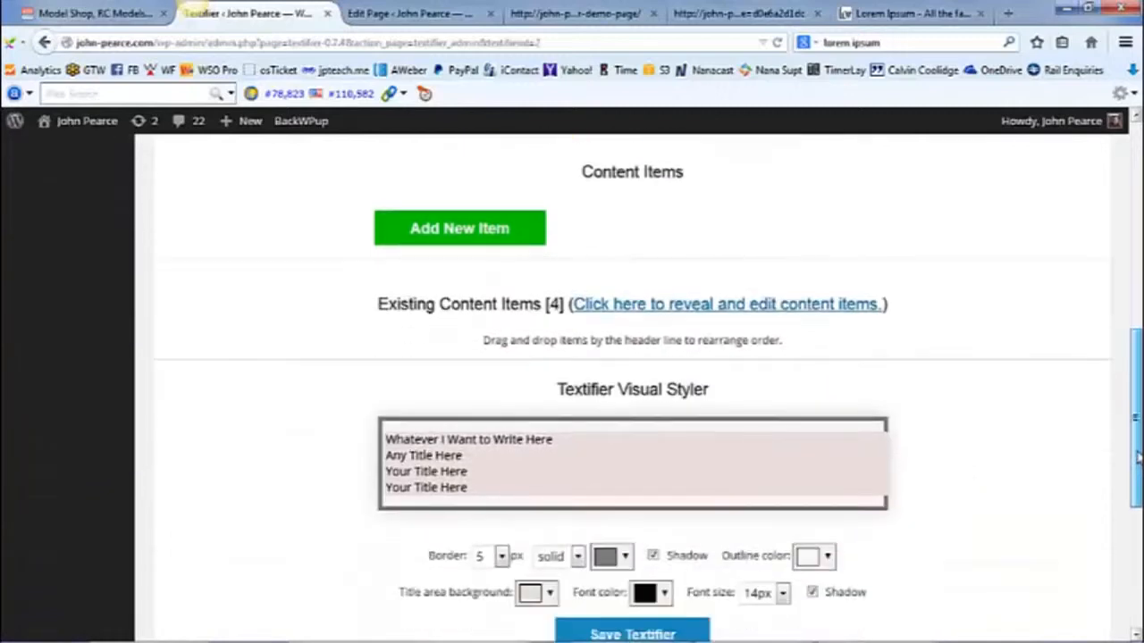
{"action": "scroll", "scroll_direction": "down", "scroll_amount": 3}
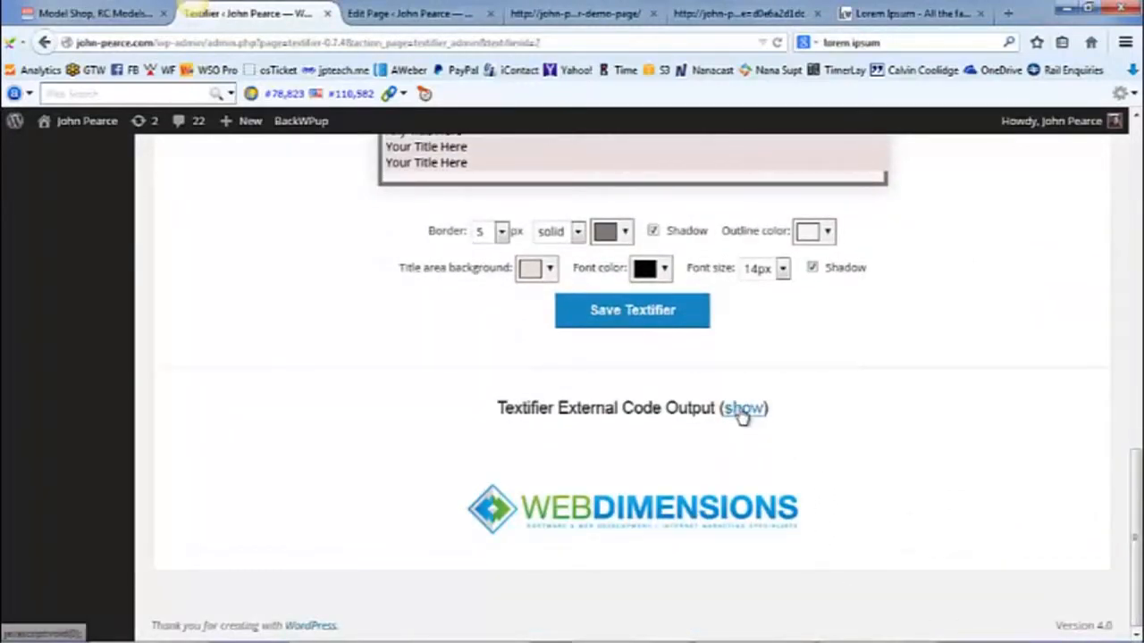
{"action": "left_click", "coordinate": [743, 408]}
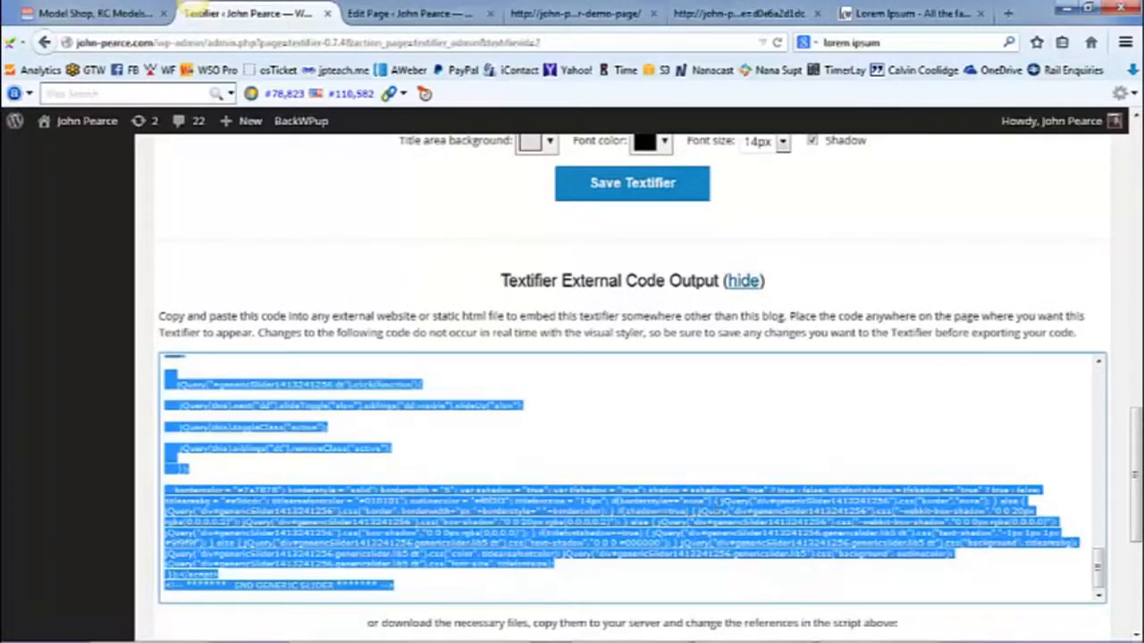
{"action": "scroll", "scroll_direction": "down", "scroll_amount": 3}
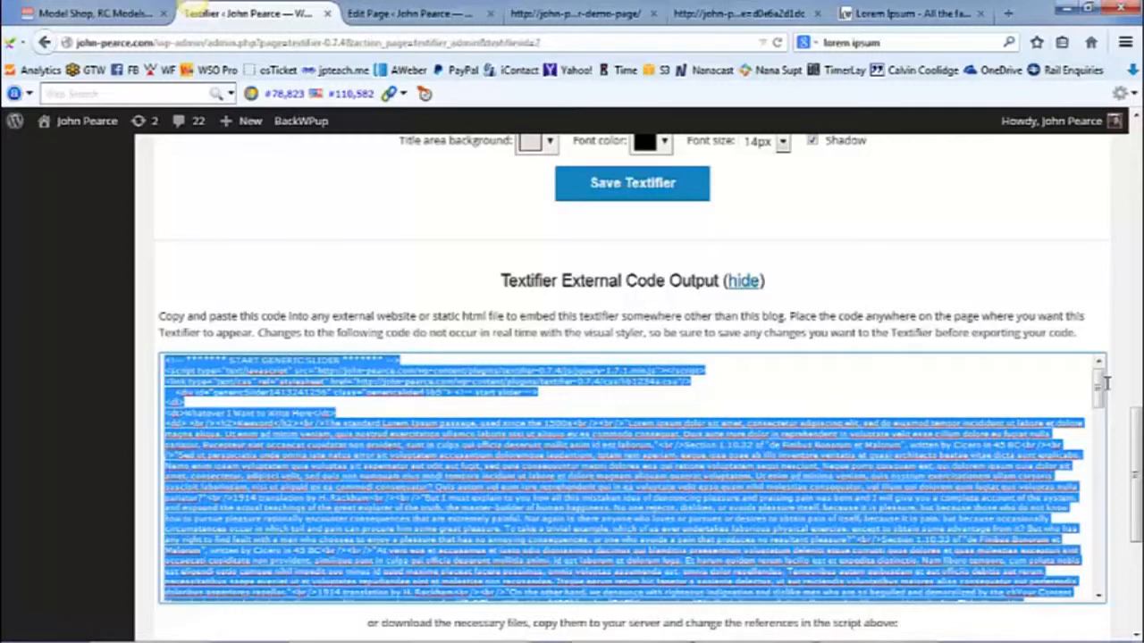
{"action": "mouse_move", "coordinate": [951, 326]}
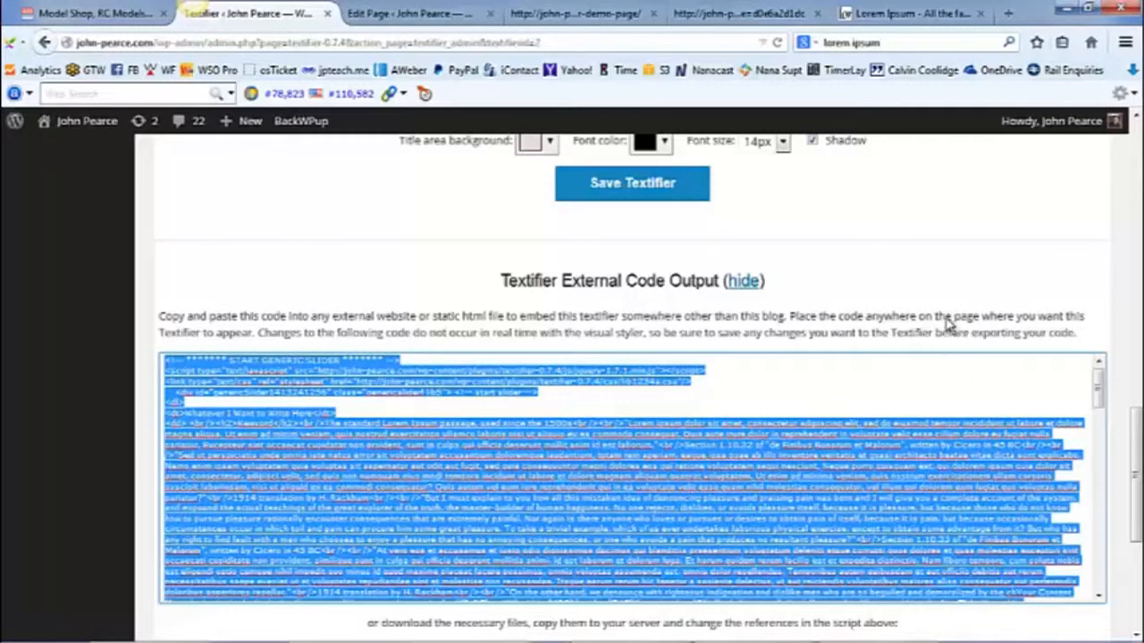